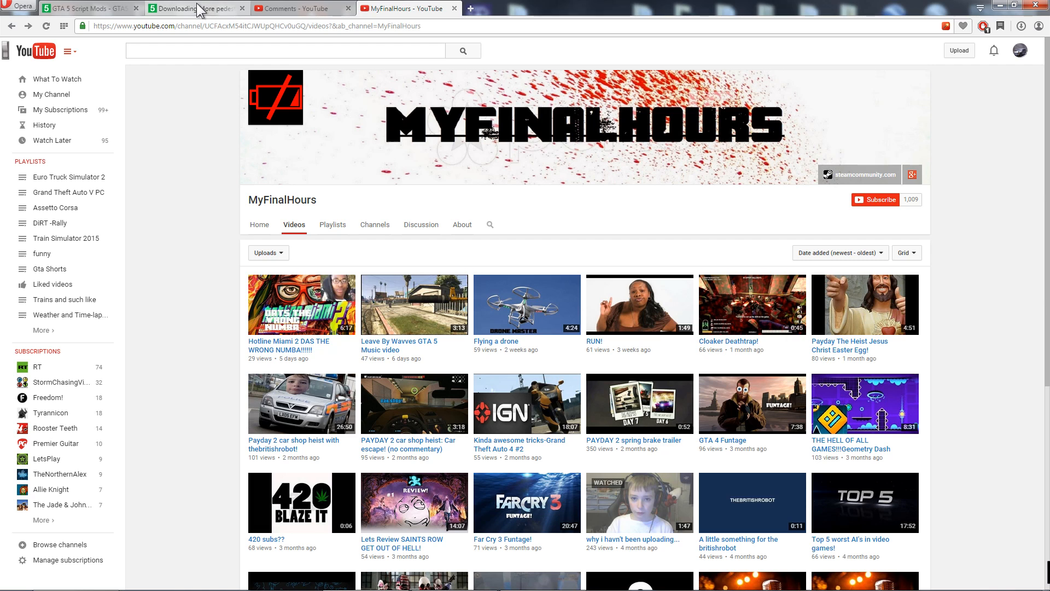
- Switch Opera to the GTA5-Mods 'More pedestrians and traffic' V5 page and scroll down slightly
{"action": "left_click", "coordinate": [188, 8]}
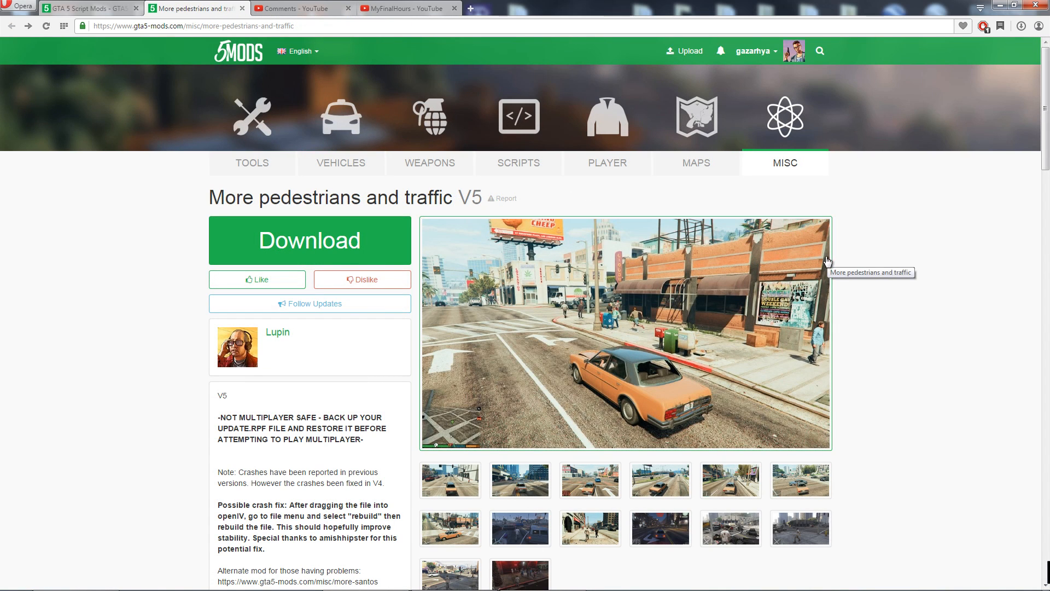
{"action": "mouse_move", "coordinate": [159, 101]}
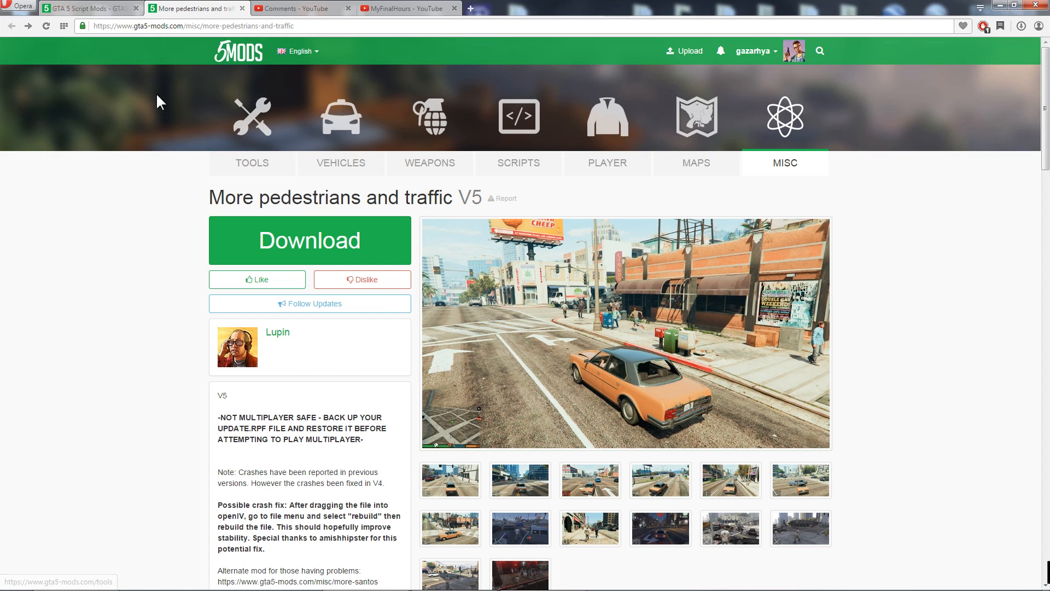
{"action": "scroll", "scroll_direction": "down", "scroll_amount": 3}
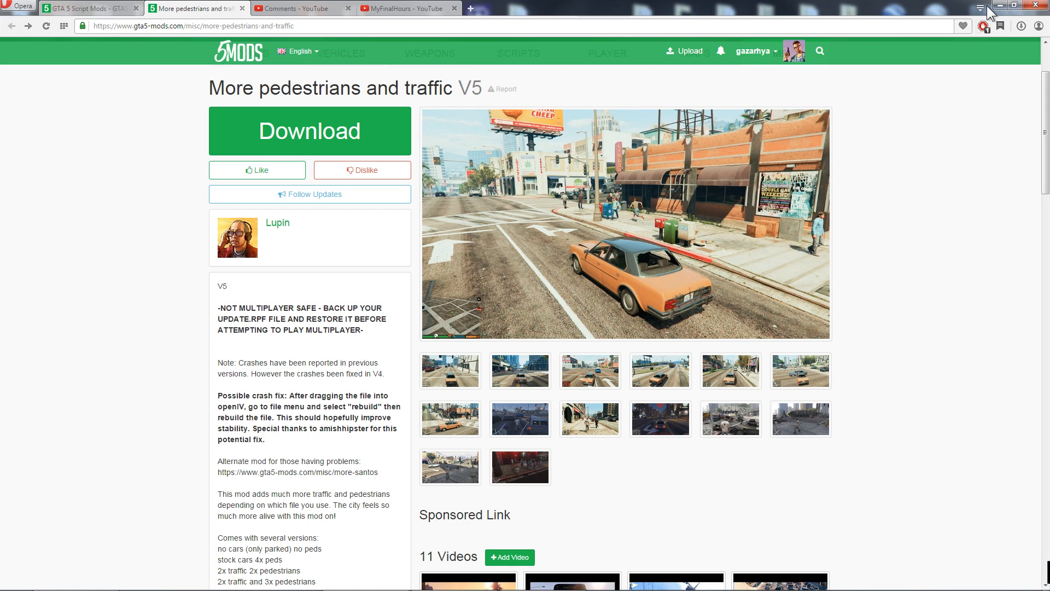
- Launch OpenIV from the desktop shortcut and maximise its window
{"action": "left_click", "coordinate": [1019, 5]}
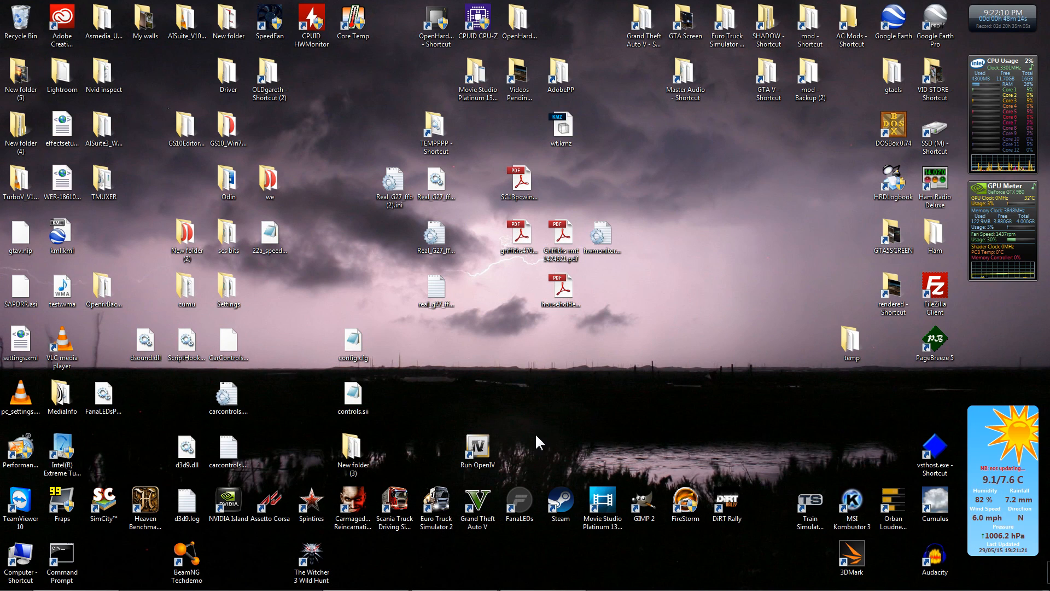
{"action": "double_click", "coordinate": [476, 447]}
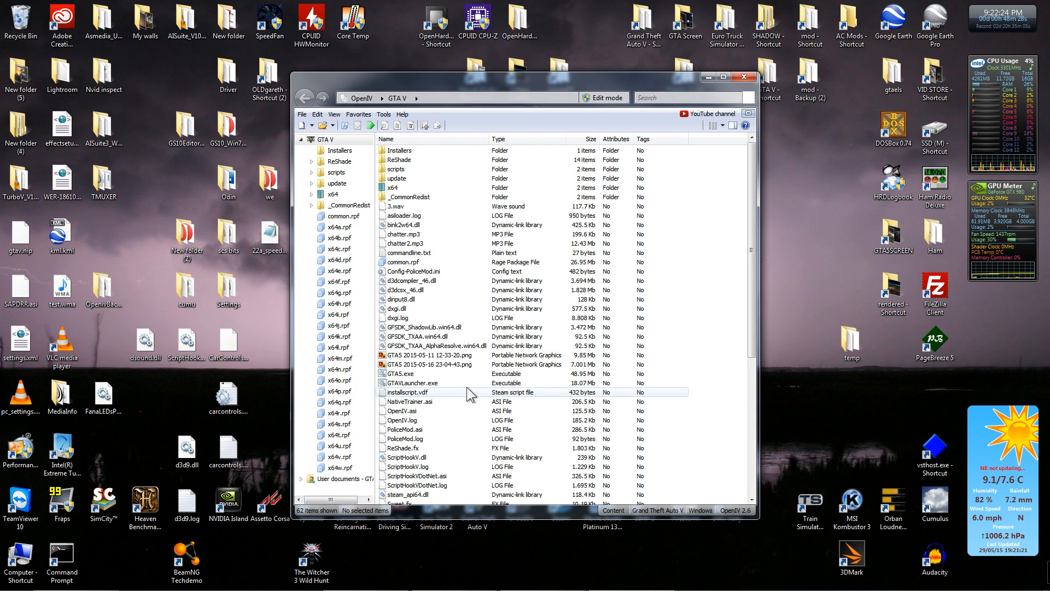
{"action": "left_click", "coordinate": [722, 76]}
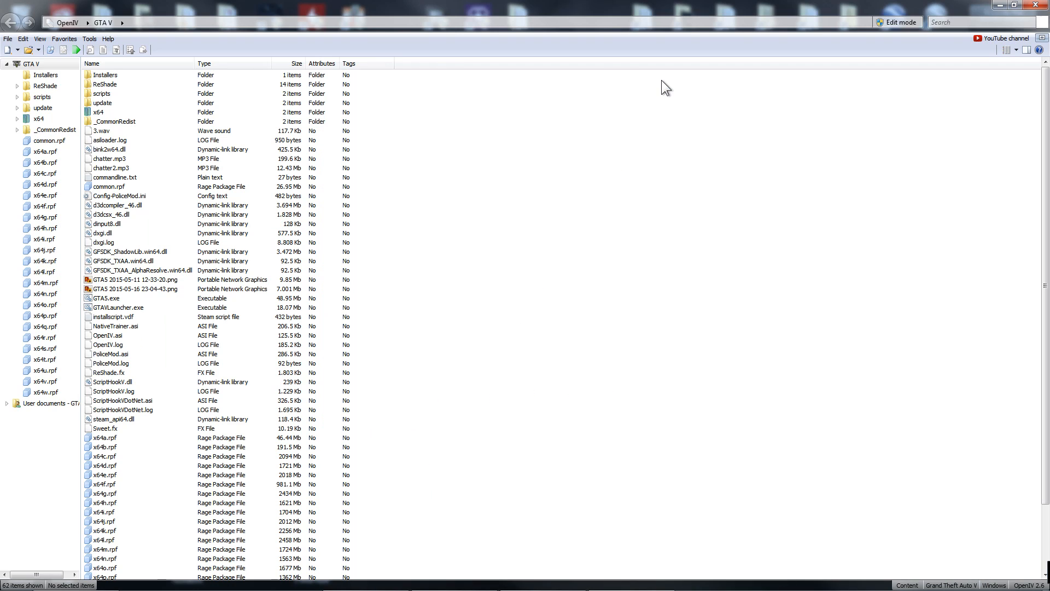
{"action": "mouse_move", "coordinate": [644, 181]}
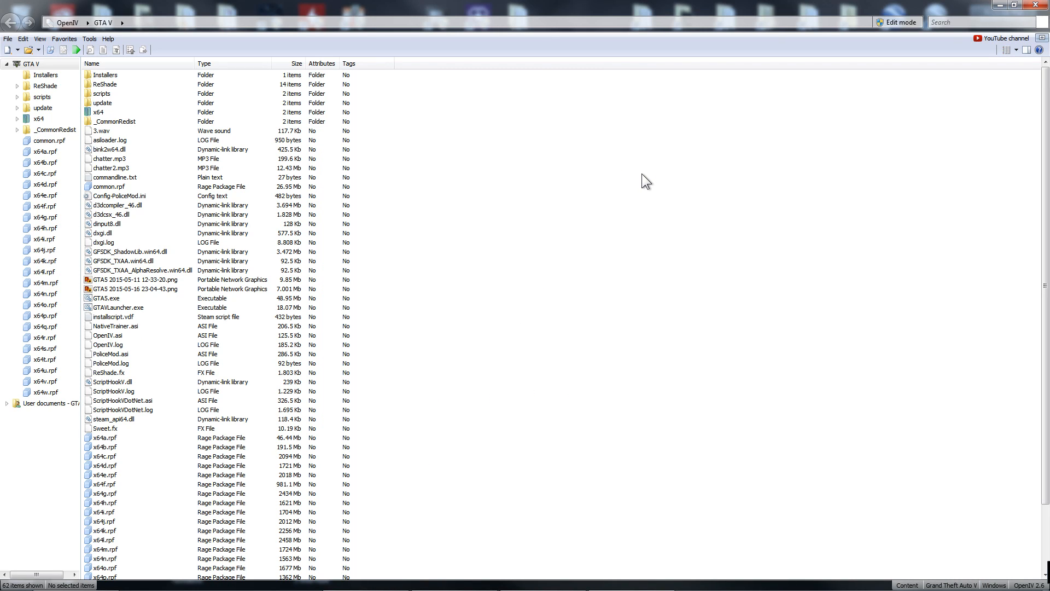
{"action": "mouse_move", "coordinate": [616, 221]}
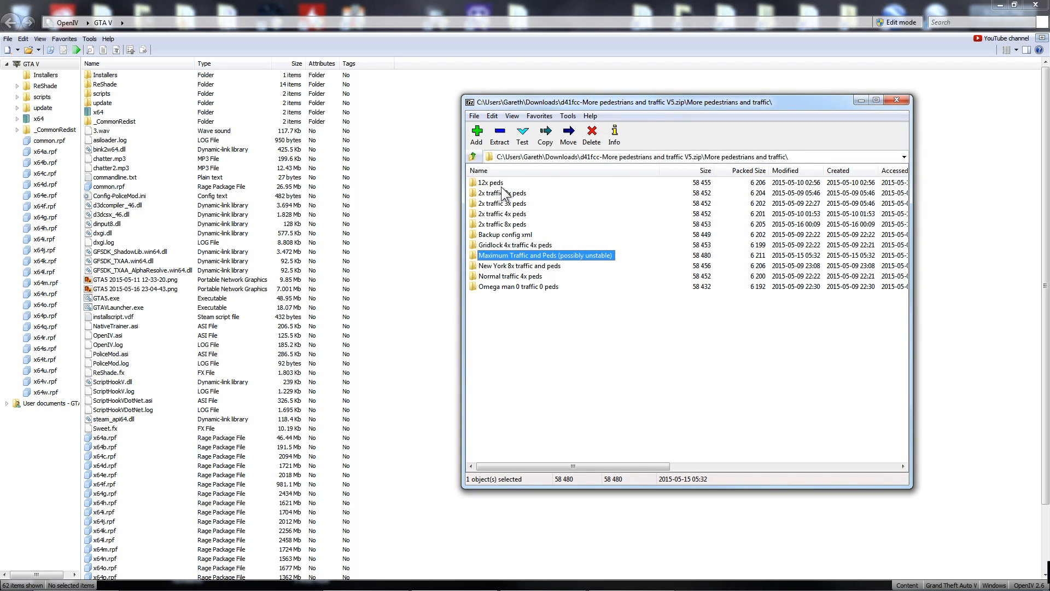
- Browse the mod archive's version folders, then enter the Backup config xml folder
{"action": "left_click", "coordinate": [519, 286]}
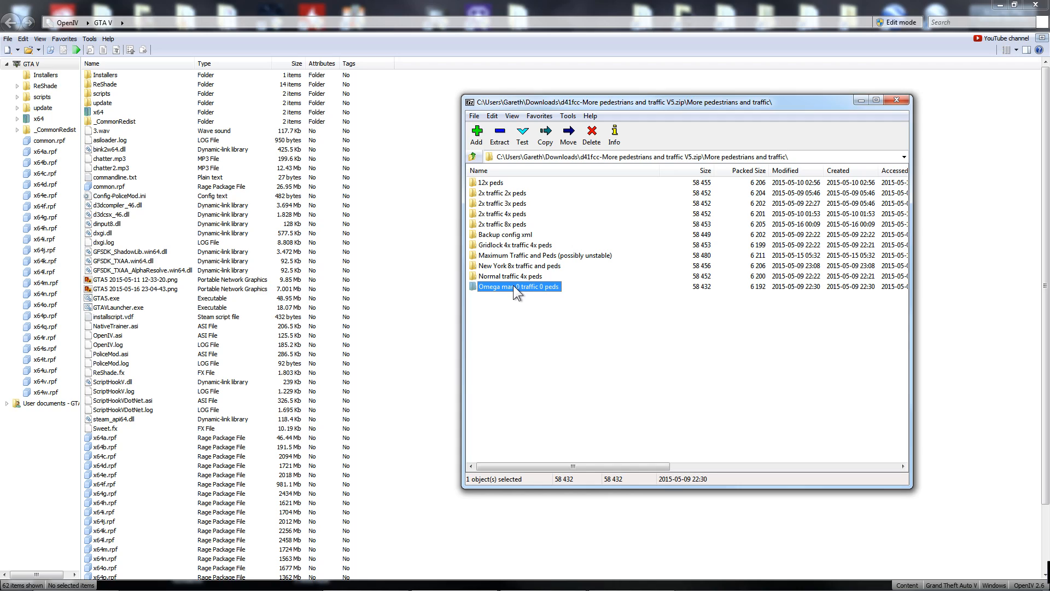
{"action": "left_click", "coordinate": [545, 255]}
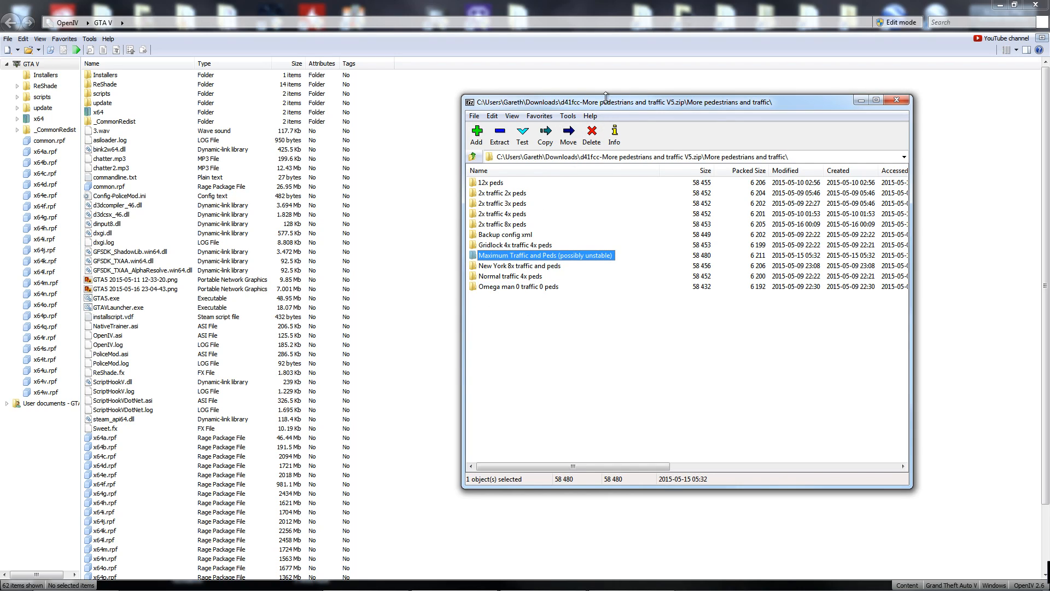
{"action": "double_click", "coordinate": [504, 235]}
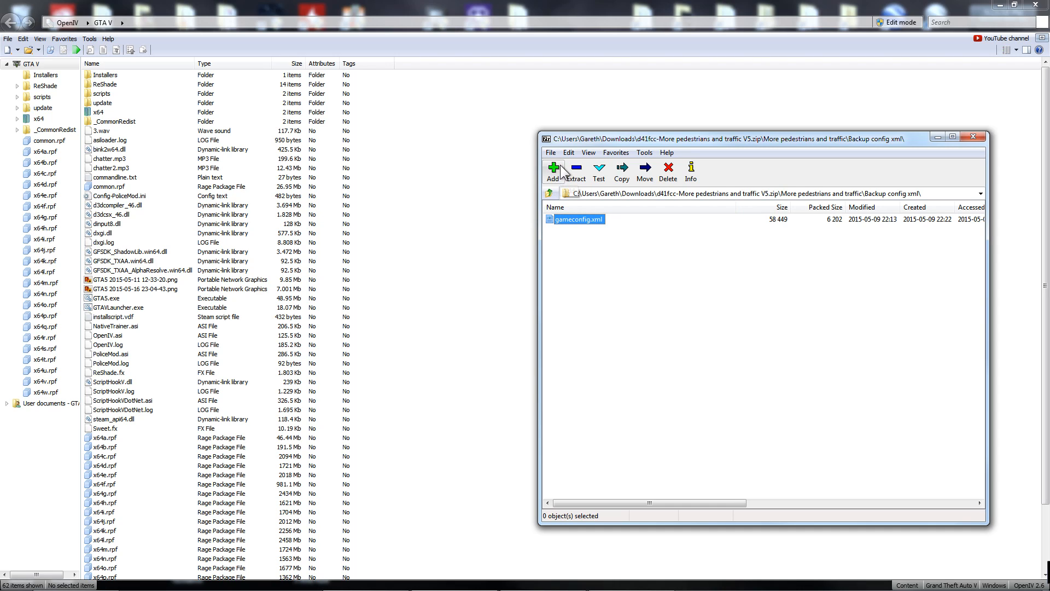
{"action": "mouse_move", "coordinate": [653, 146]}
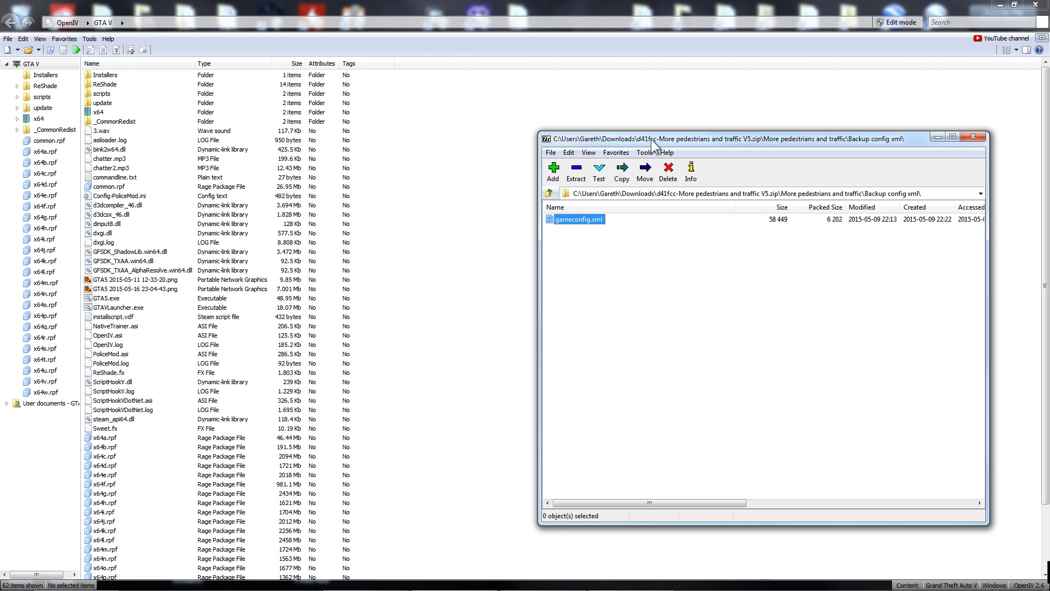
- Go up in 7-Zip to Downloads, reopen the mod zip, and minimise 7-Zip
{"action": "left_click", "coordinate": [973, 137]}
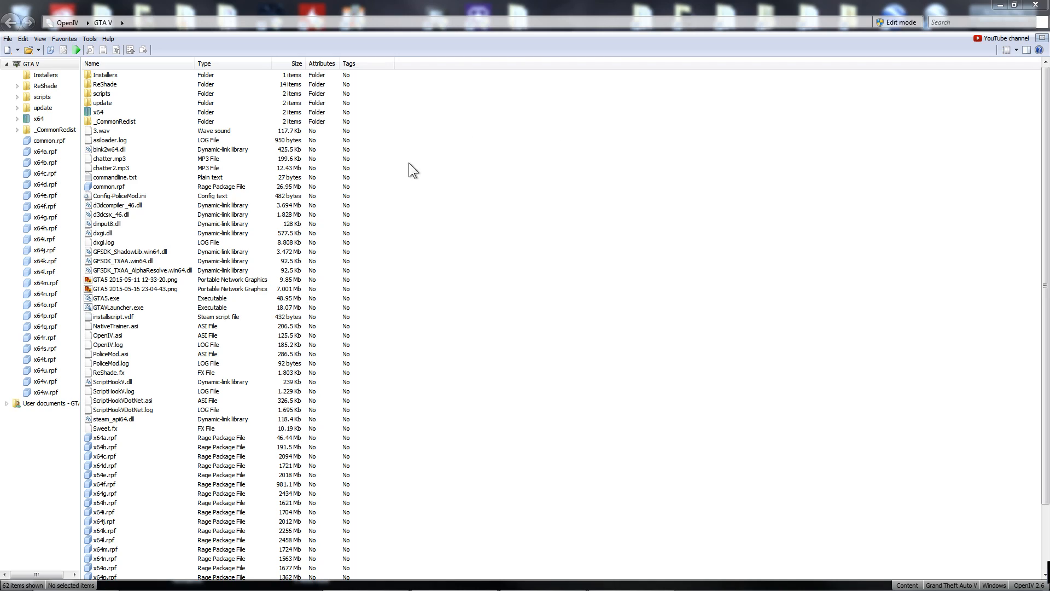
{"action": "mouse_move", "coordinate": [518, 257]}
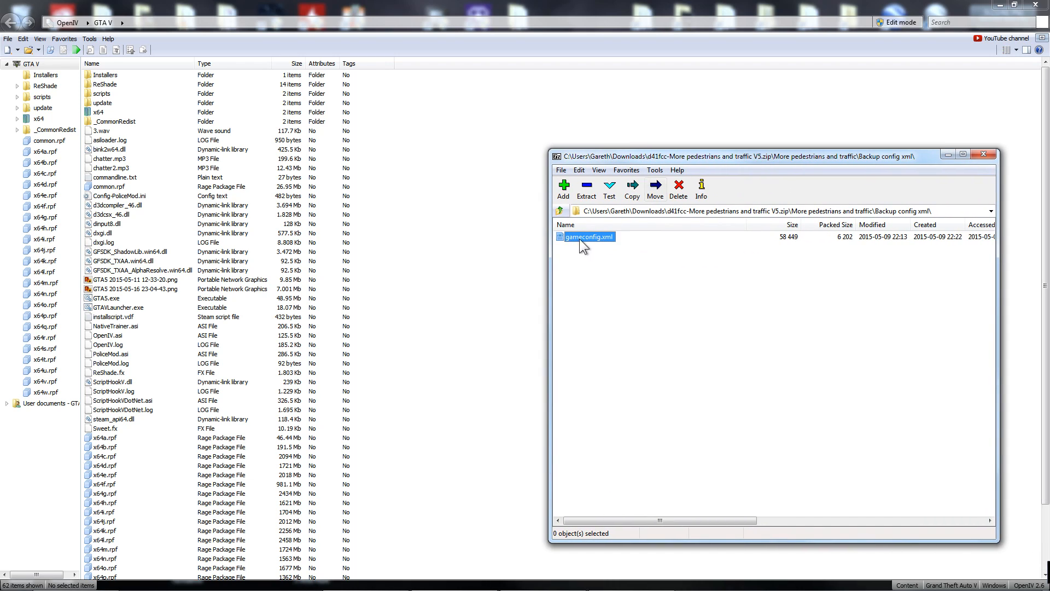
{"action": "left_click", "coordinate": [558, 211]}
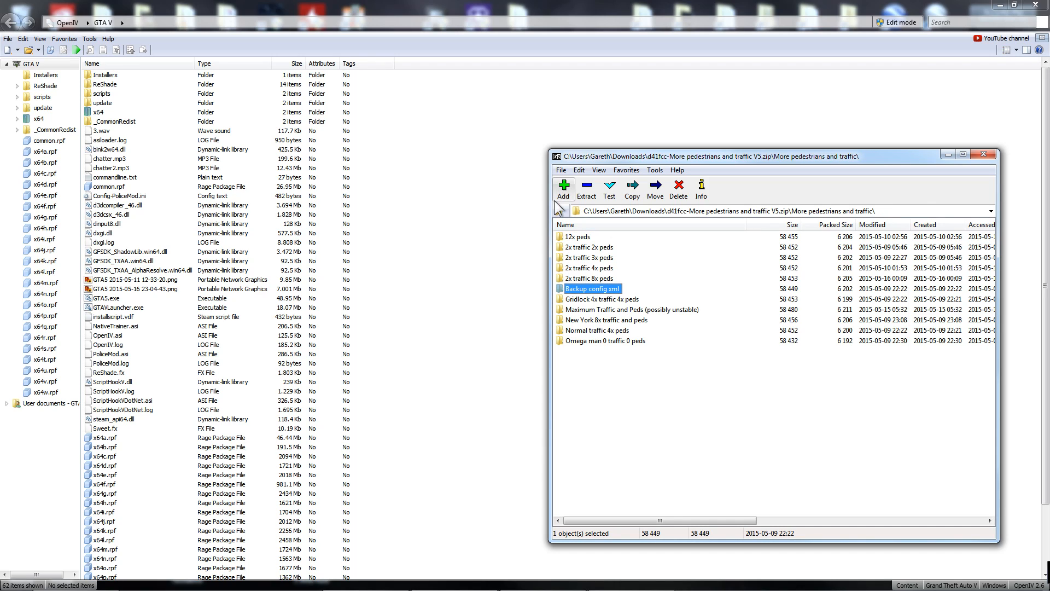
{"action": "left_click", "coordinate": [557, 210]}
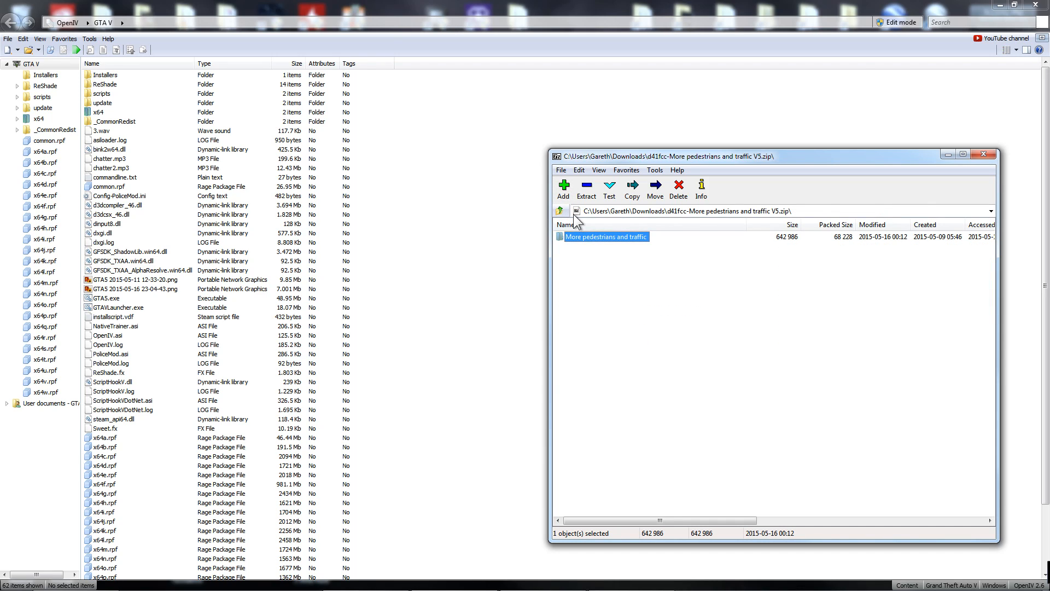
{"action": "left_click", "coordinate": [558, 211]}
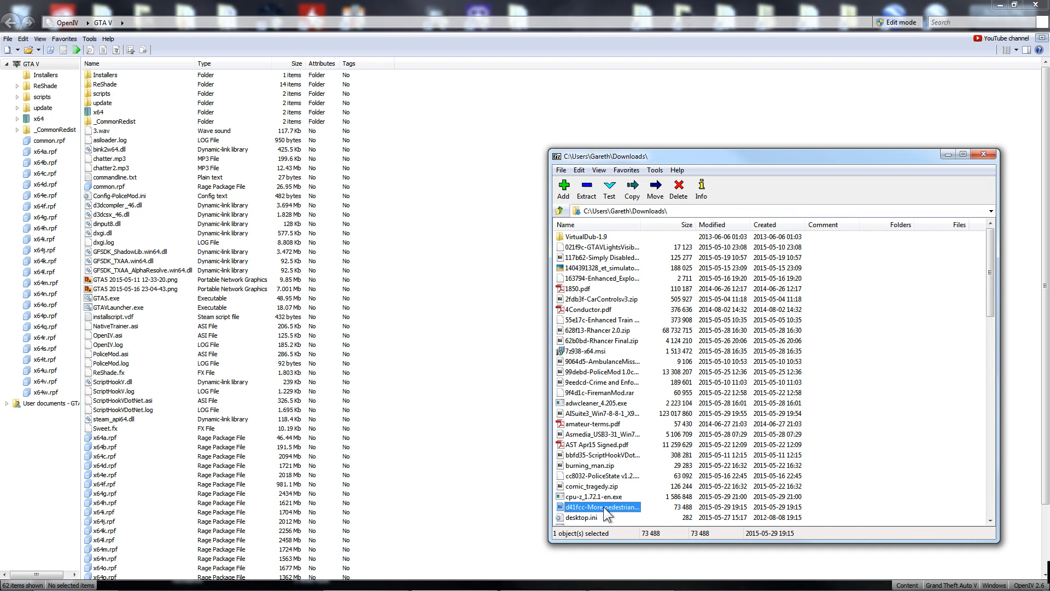
{"action": "double_click", "coordinate": [596, 507]}
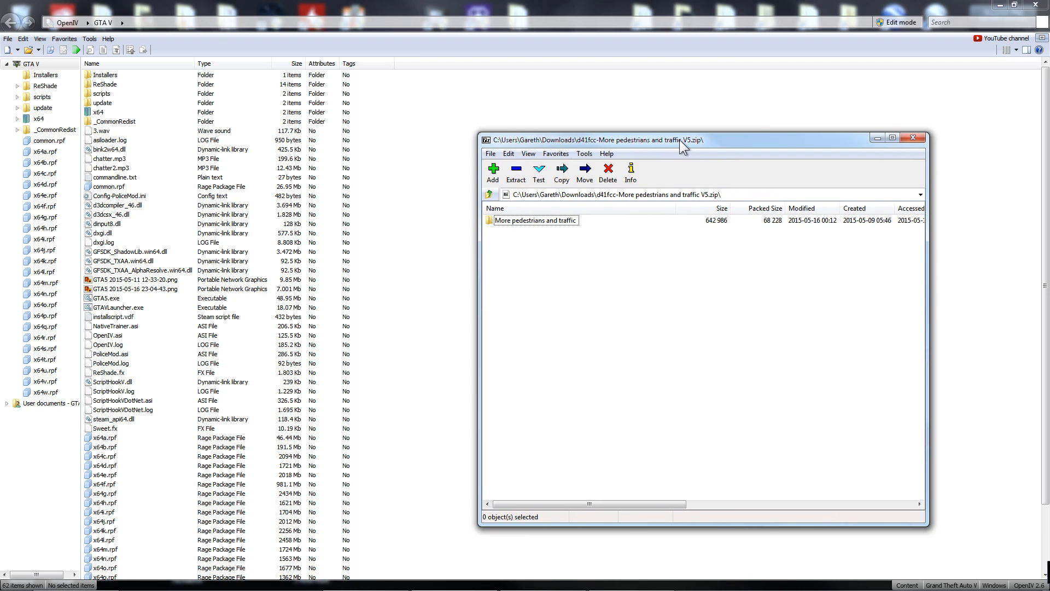
{"action": "left_click", "coordinate": [912, 137]}
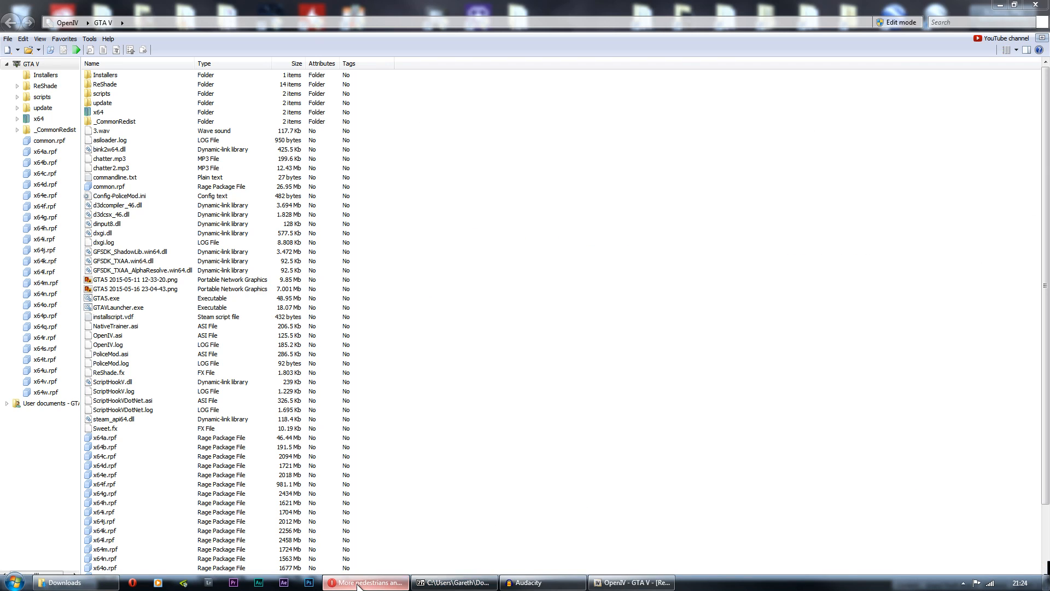
- Bring Opera forward to read the mod's OpenIV update.rpf installation instructions
{"action": "left_click", "coordinate": [365, 582]}
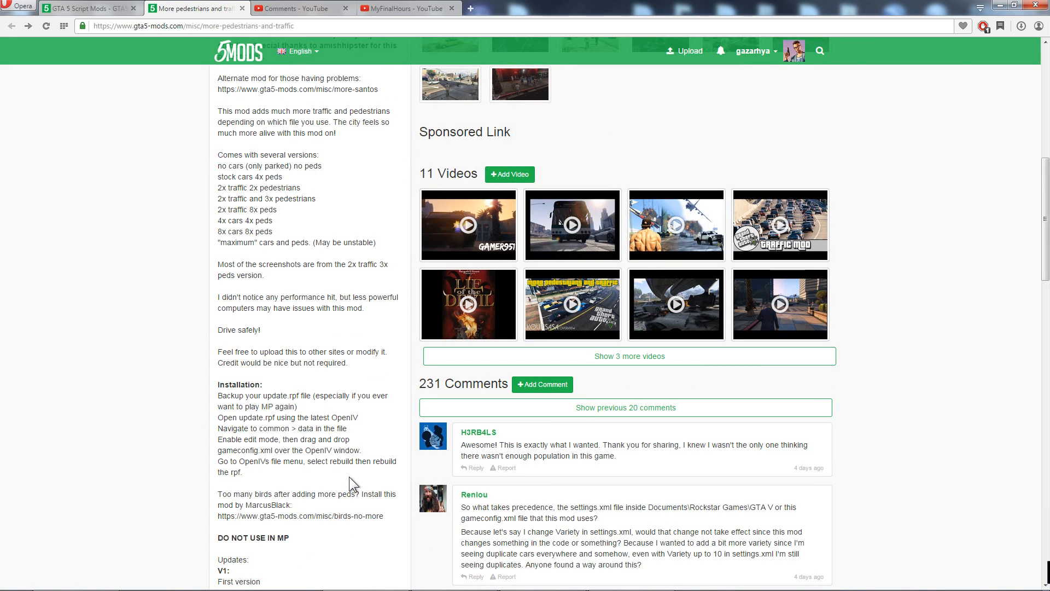
{"action": "mouse_move", "coordinate": [277, 394]}
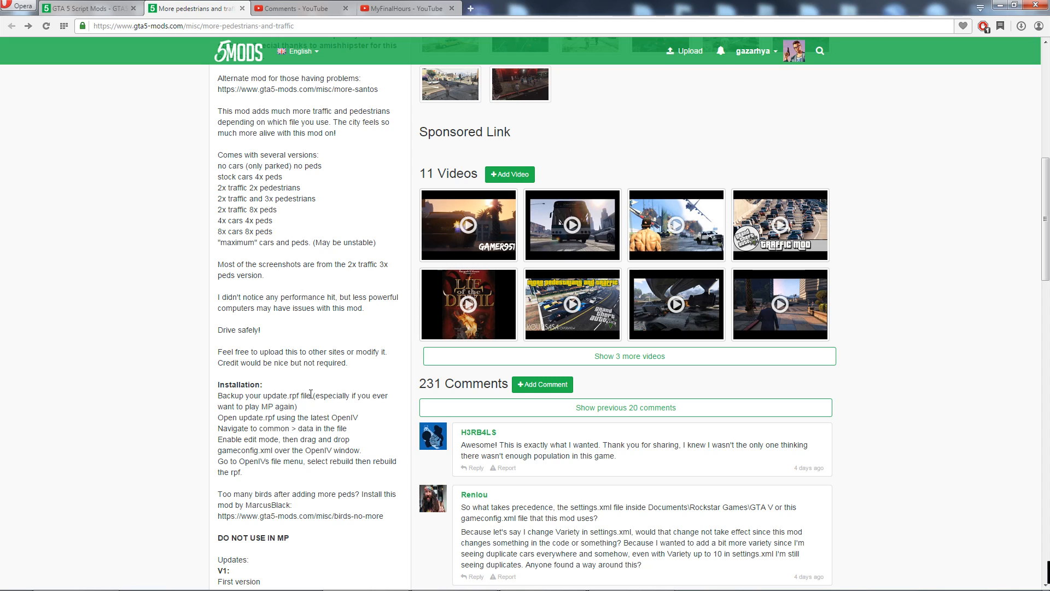
{"action": "mouse_move", "coordinate": [753, 56]}
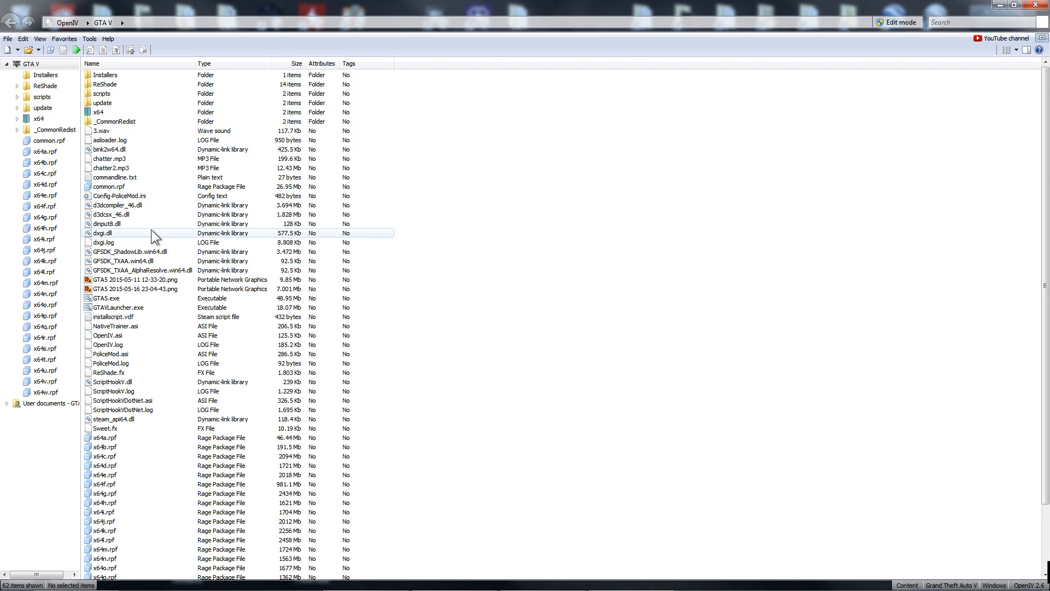
{"action": "mouse_move", "coordinate": [191, 236]}
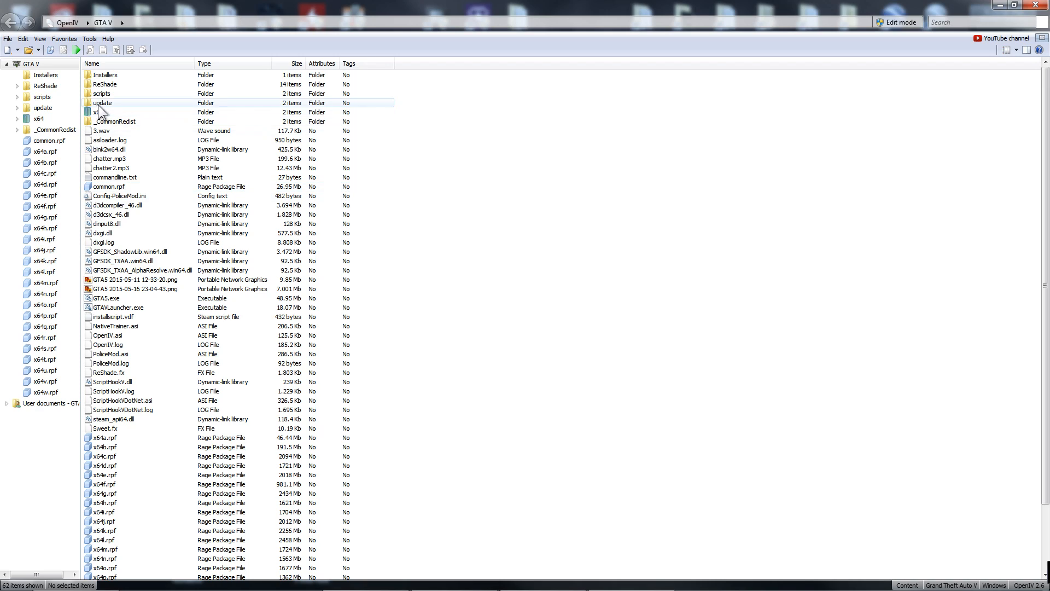
{"action": "double_click", "coordinate": [102, 103]}
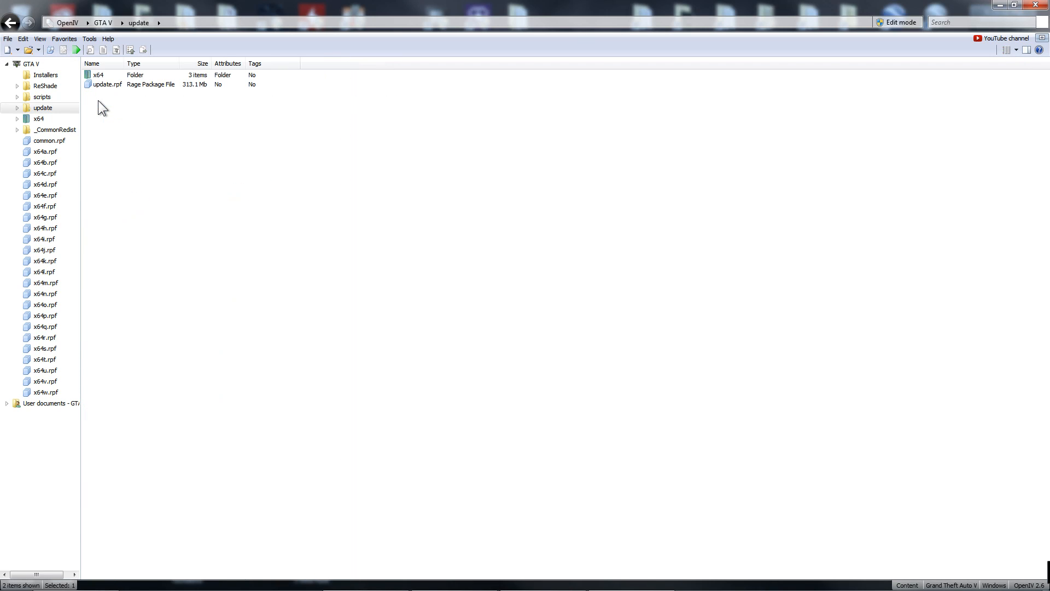
{"action": "mouse_move", "coordinate": [138, 164]}
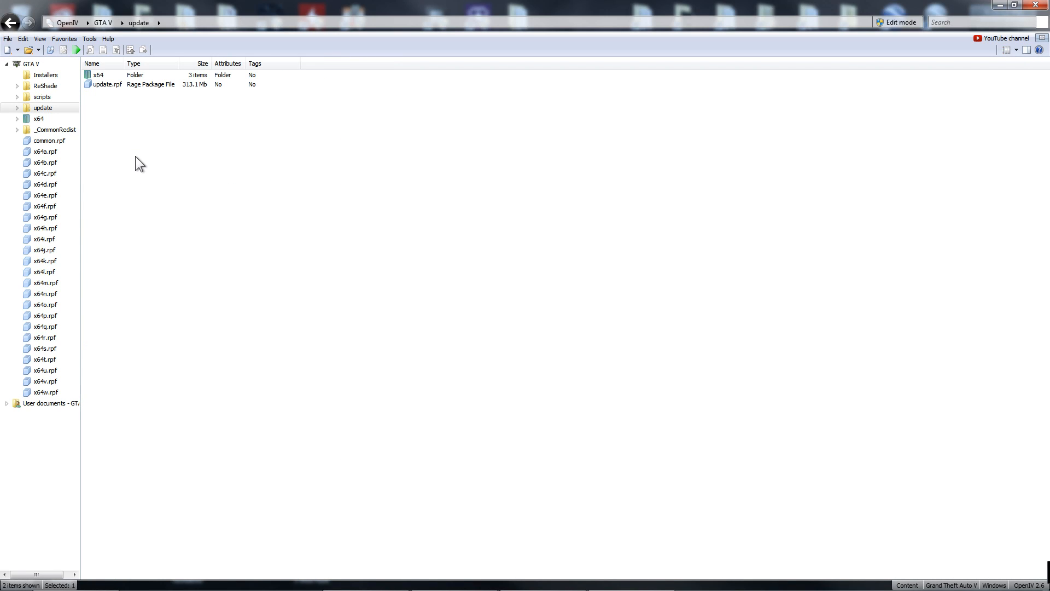
{"action": "left_click", "coordinate": [108, 84]}
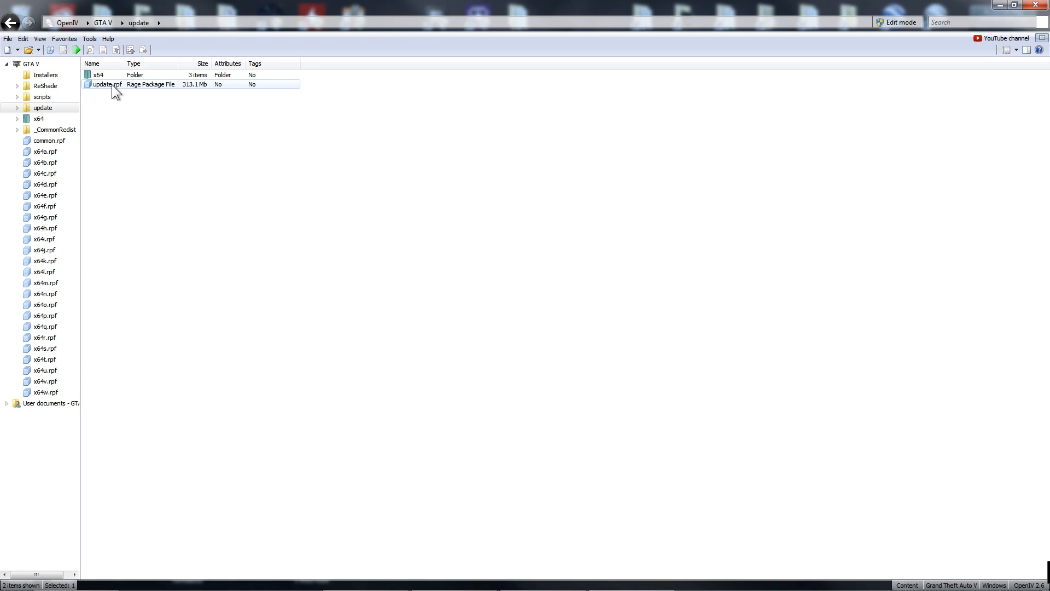
{"action": "left_click", "coordinate": [107, 84]}
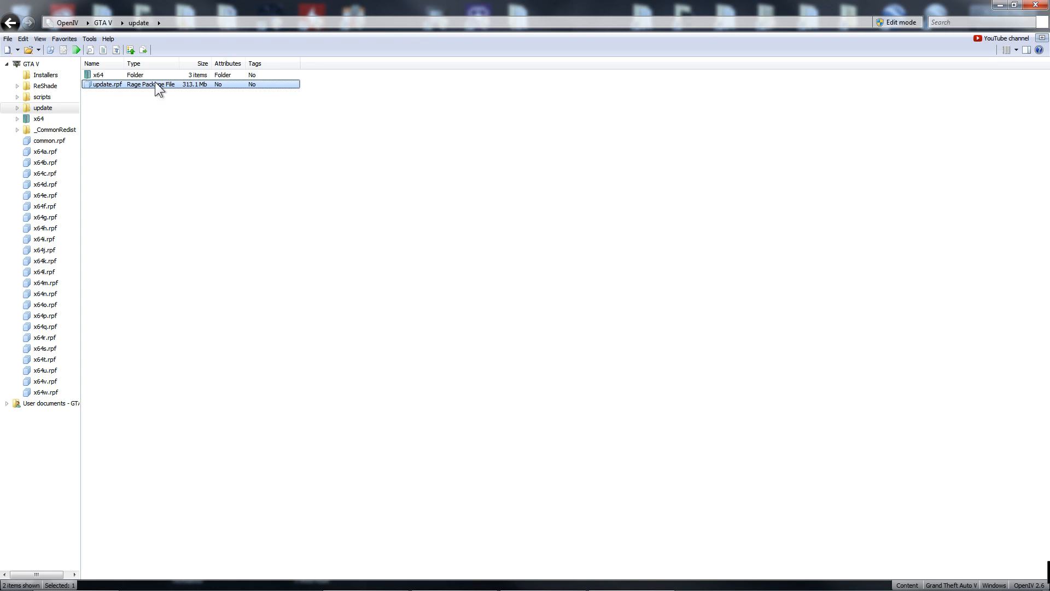
{"action": "mouse_move", "coordinate": [102, 93]}
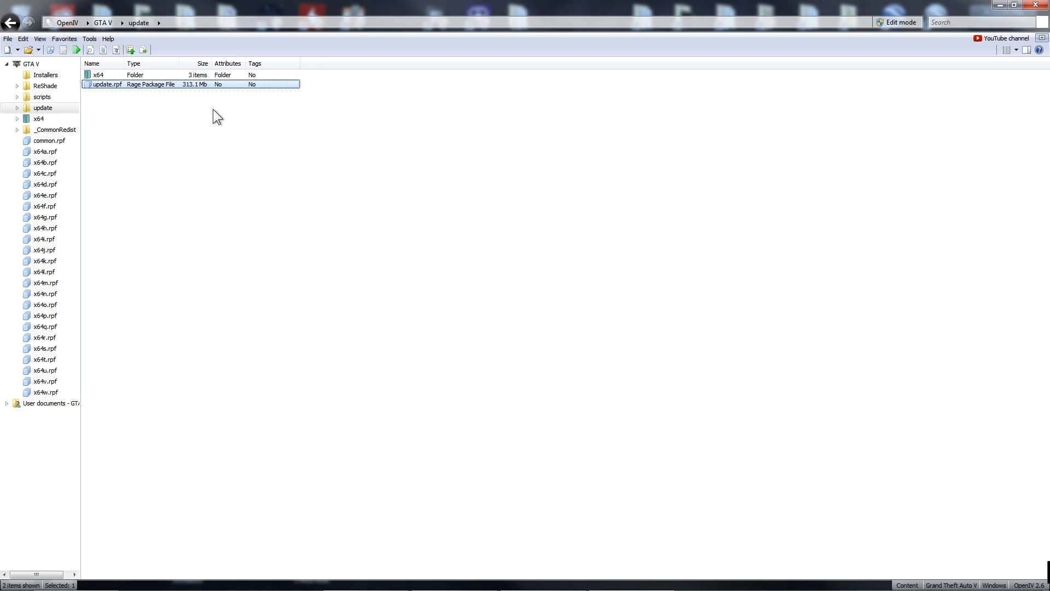
{"action": "mouse_move", "coordinate": [248, 140]}
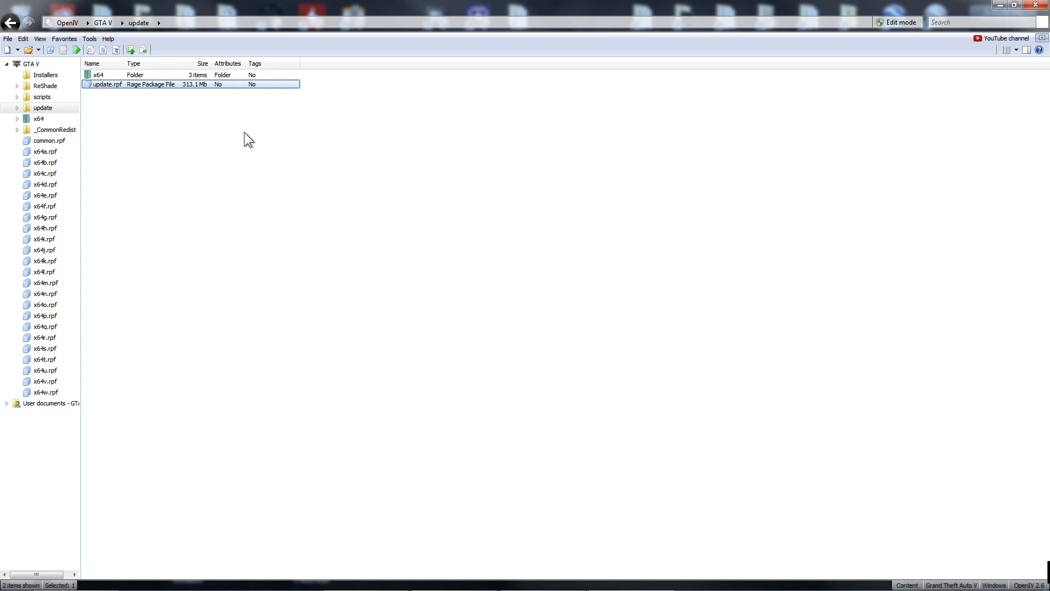
{"action": "mouse_move", "coordinate": [143, 124]}
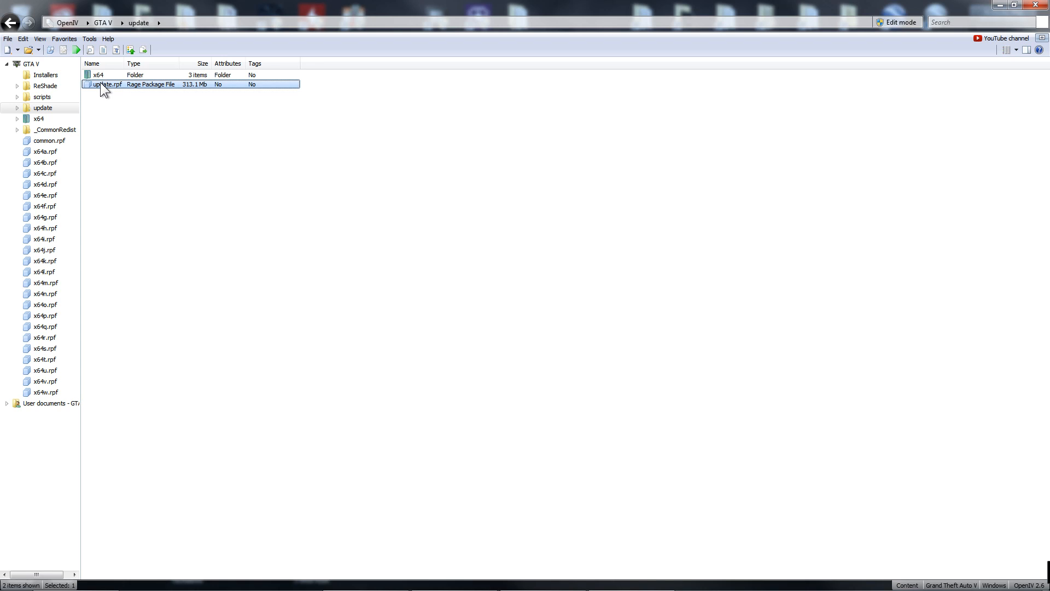
- Open update.rpf and drill into its common\data folder containing gameconfig.xml
{"action": "double_click", "coordinate": [108, 84]}
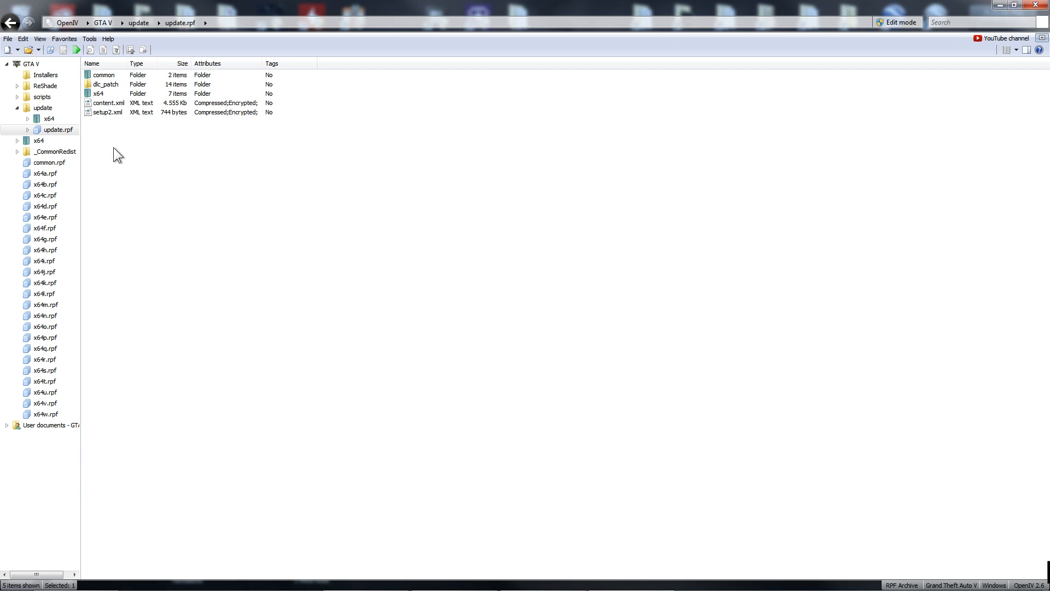
{"action": "mouse_move", "coordinate": [115, 151]}
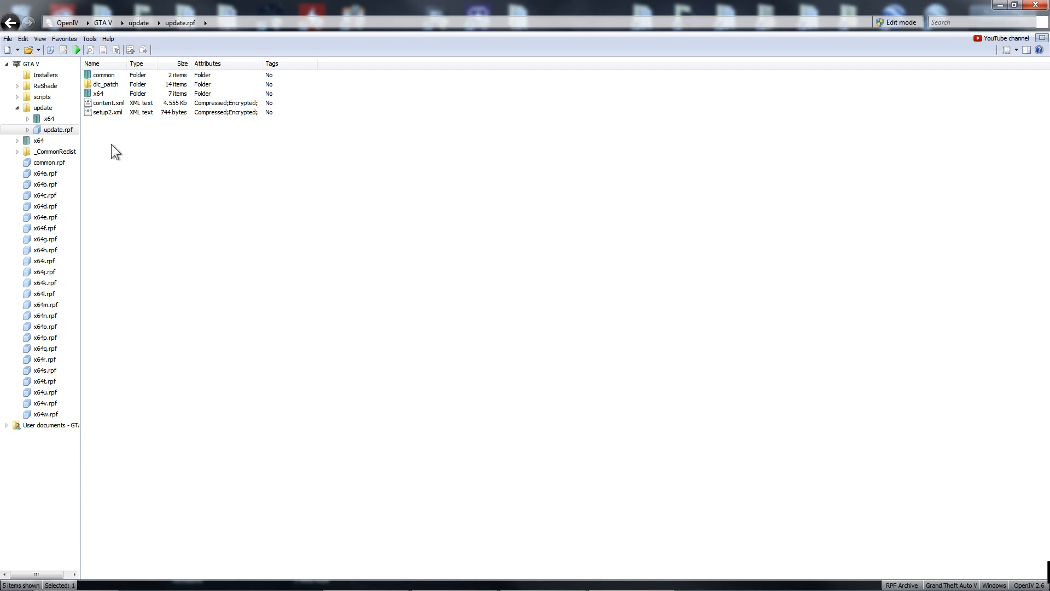
{"action": "left_click", "coordinate": [104, 75]}
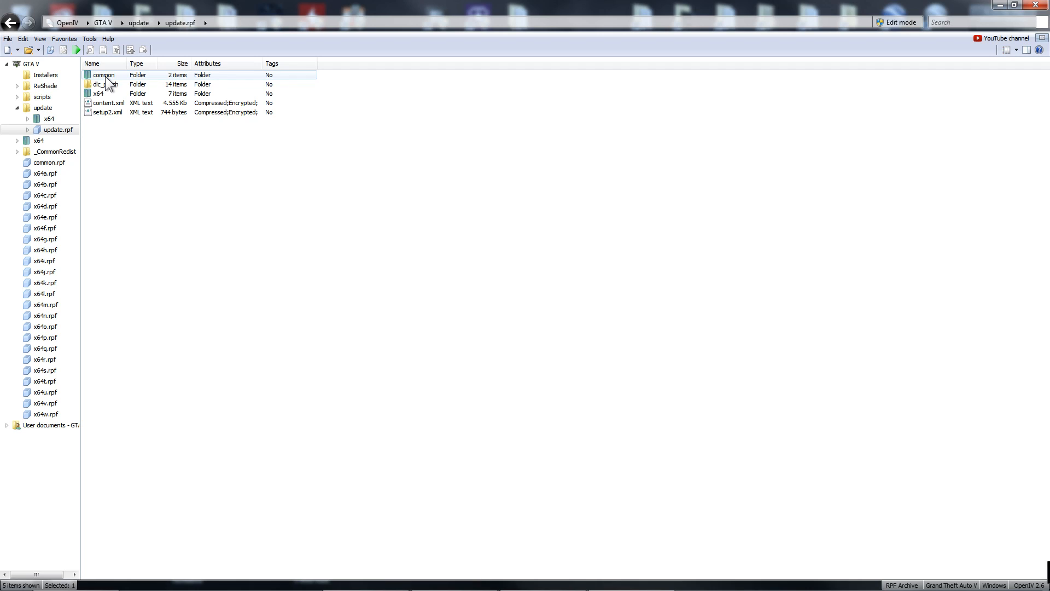
{"action": "double_click", "coordinate": [104, 74]}
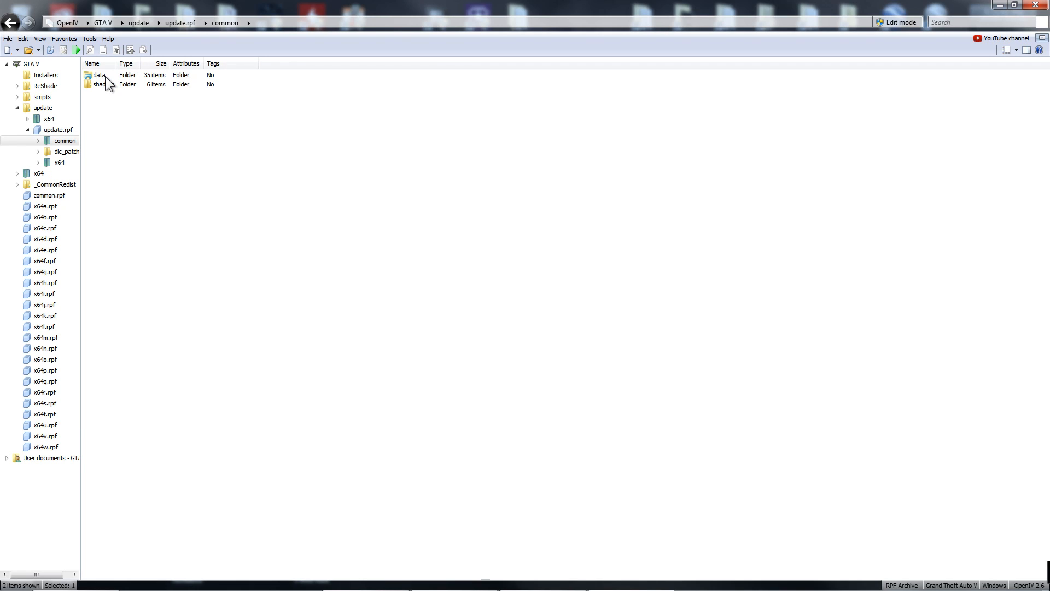
{"action": "left_click", "coordinate": [99, 74]}
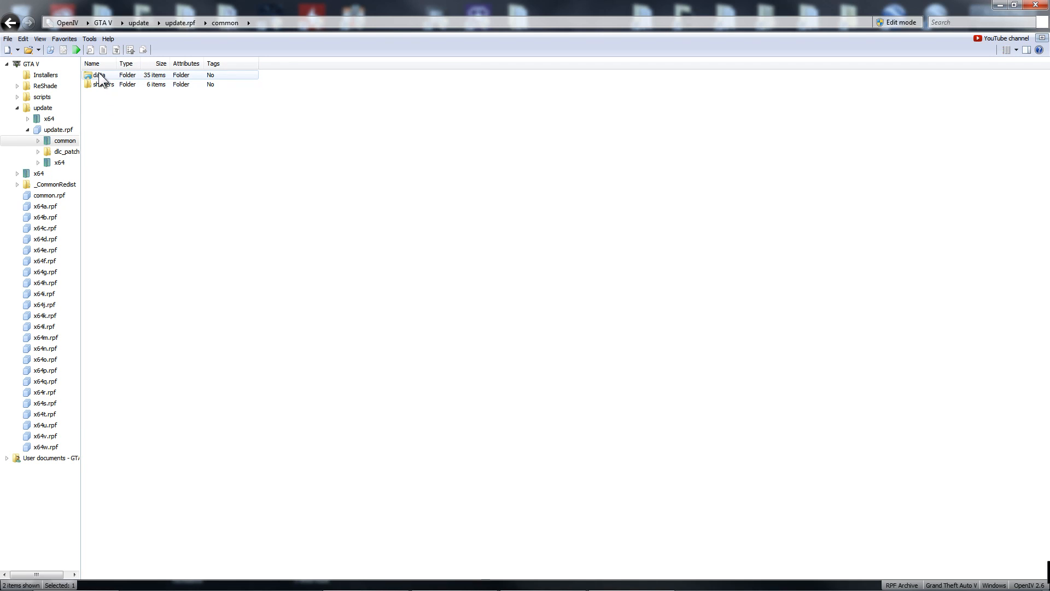
{"action": "double_click", "coordinate": [99, 75]}
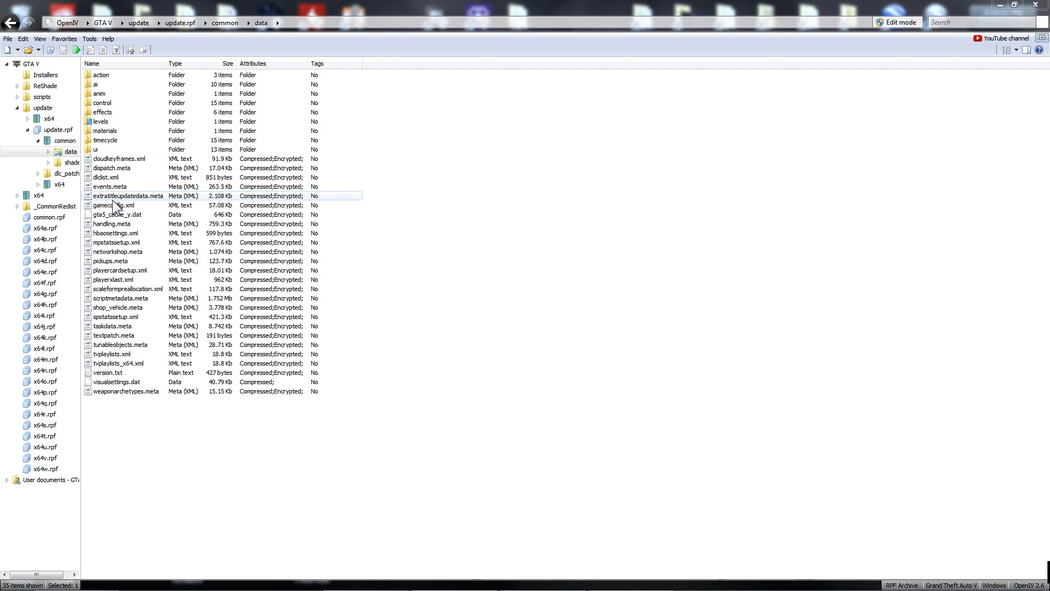
{"action": "left_click", "coordinate": [114, 205]}
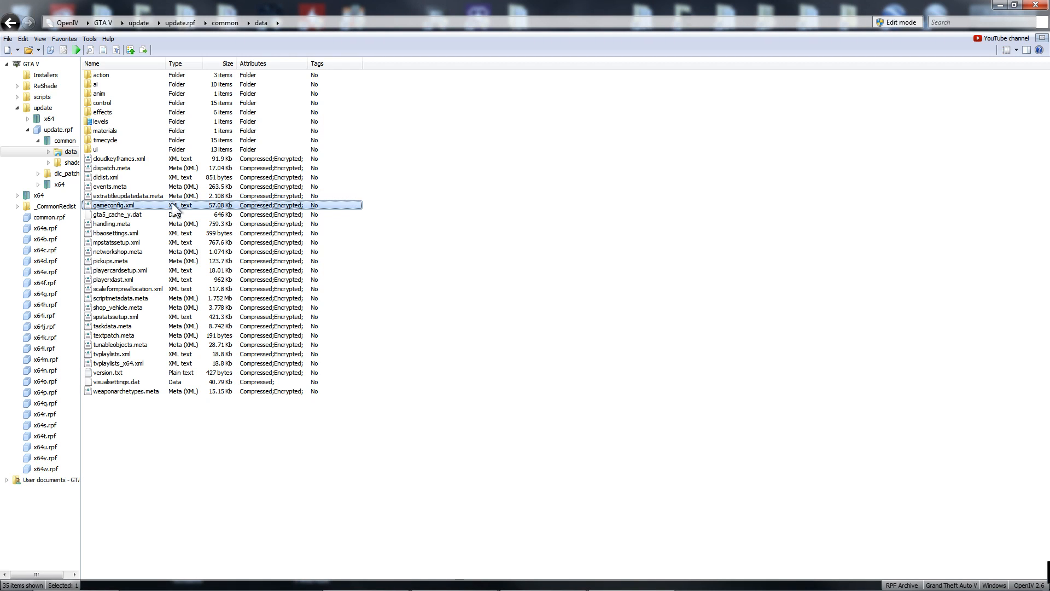
{"action": "mouse_move", "coordinate": [214, 215]}
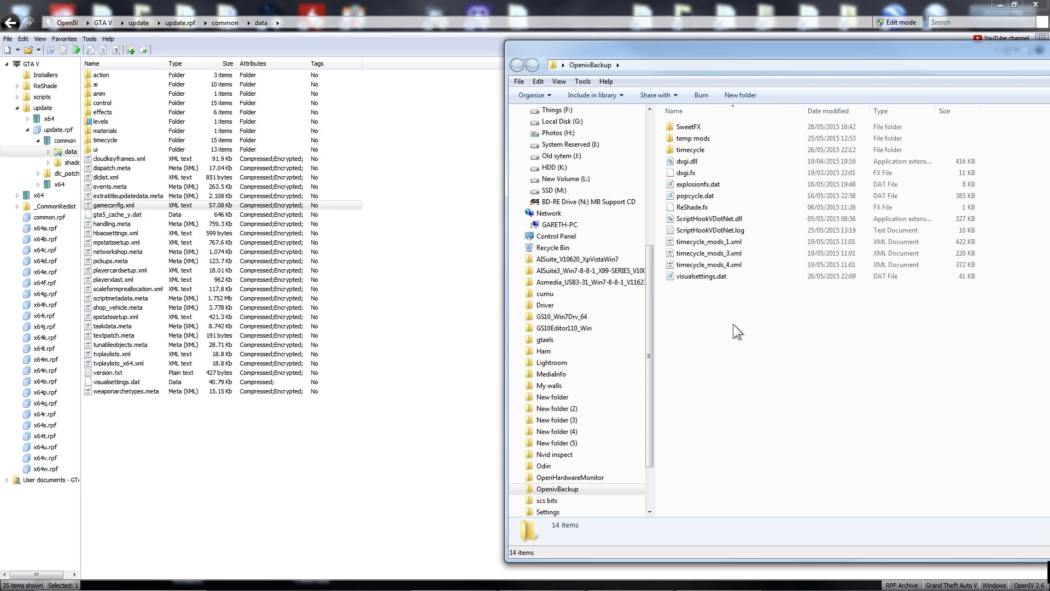
{"action": "left_click", "coordinate": [113, 204]}
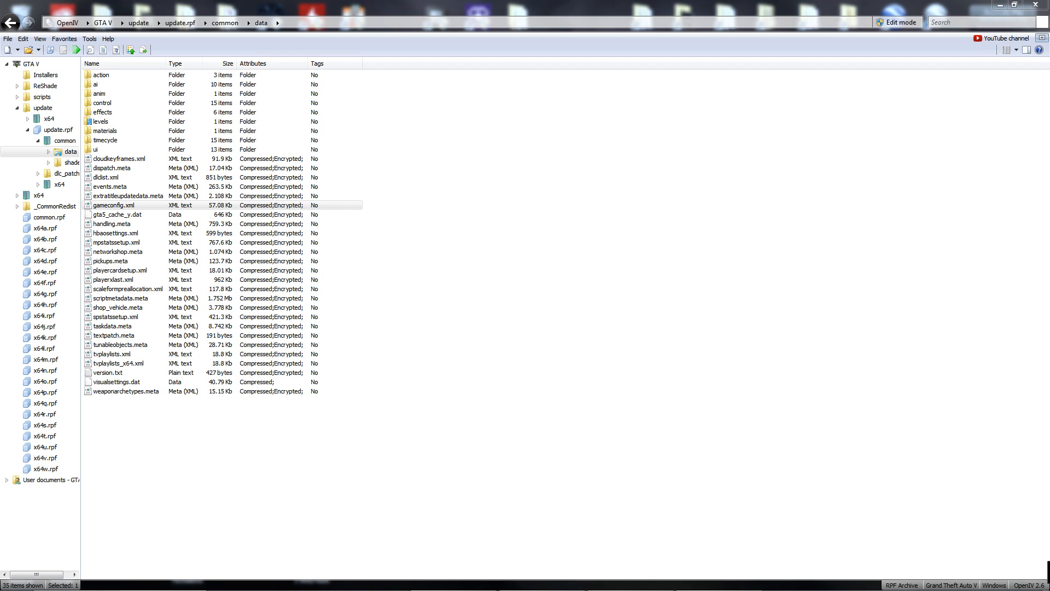
{"action": "left_click", "coordinate": [114, 205]}
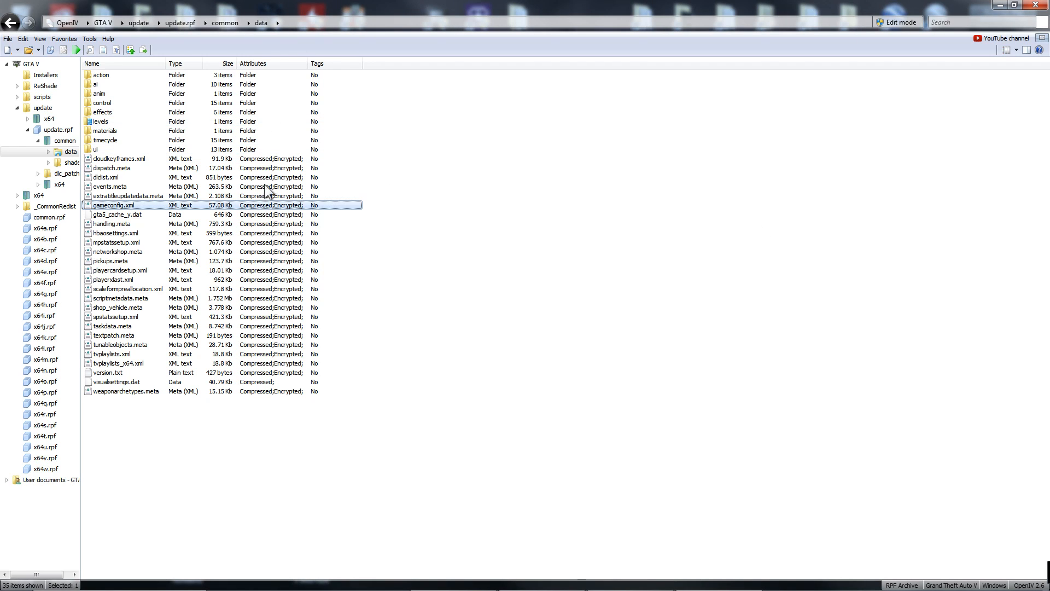
{"action": "mouse_move", "coordinate": [201, 270]}
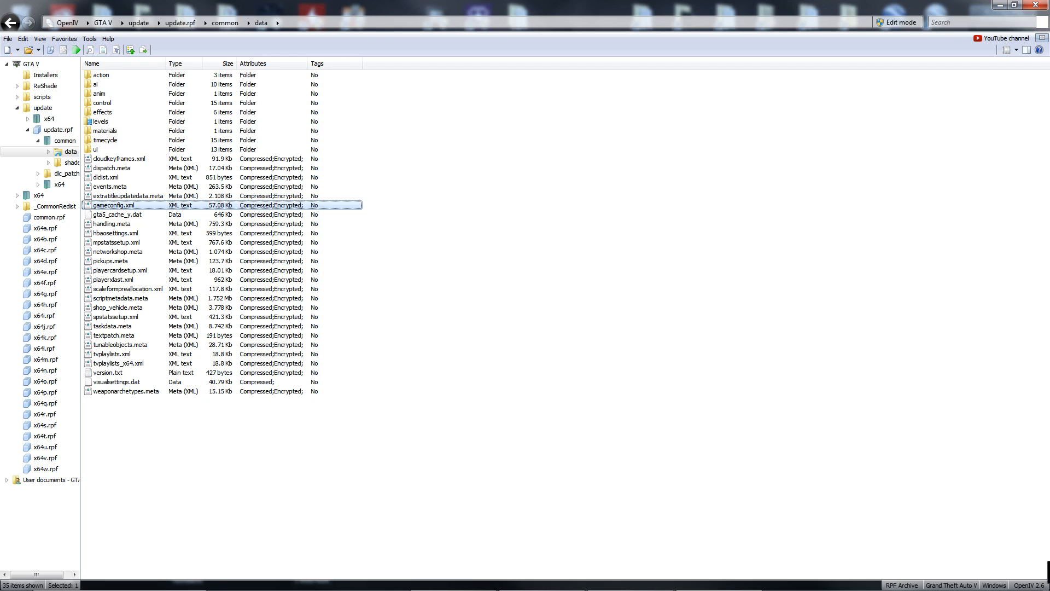
{"action": "mouse_move", "coordinate": [550, 263]}
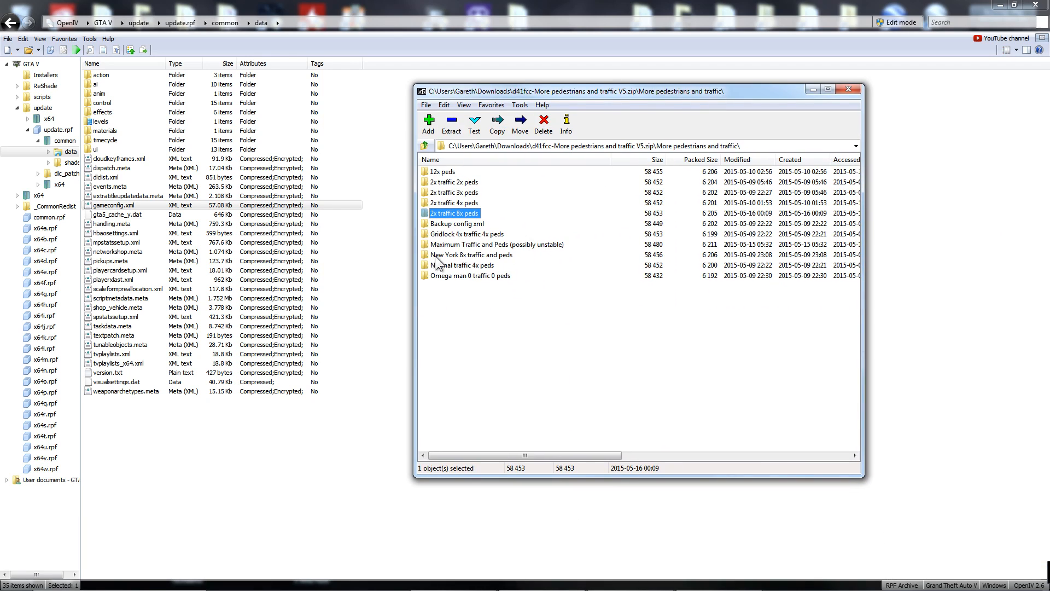
{"action": "double_click", "coordinate": [454, 213]}
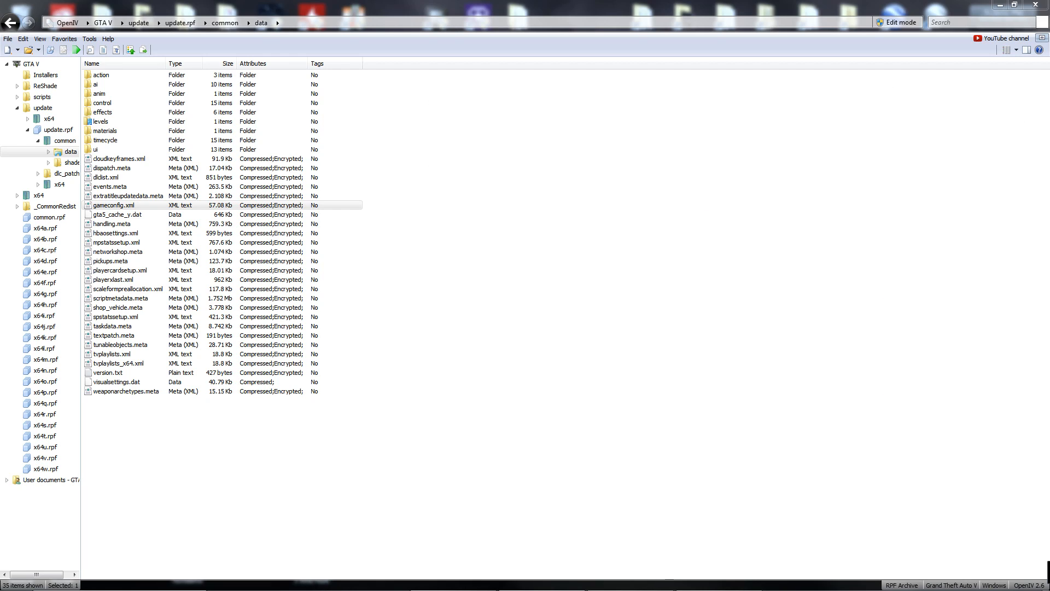
{"action": "mouse_move", "coordinate": [718, 7]}
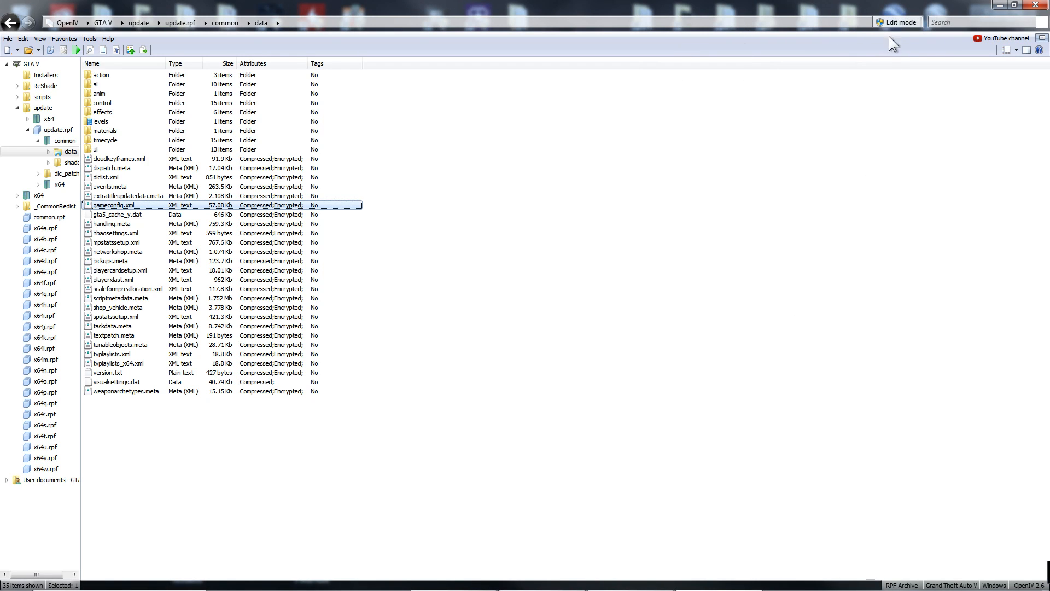
- Turn on OpenIV edit mode and accept the auto-save warning
{"action": "left_click", "coordinate": [898, 22]}
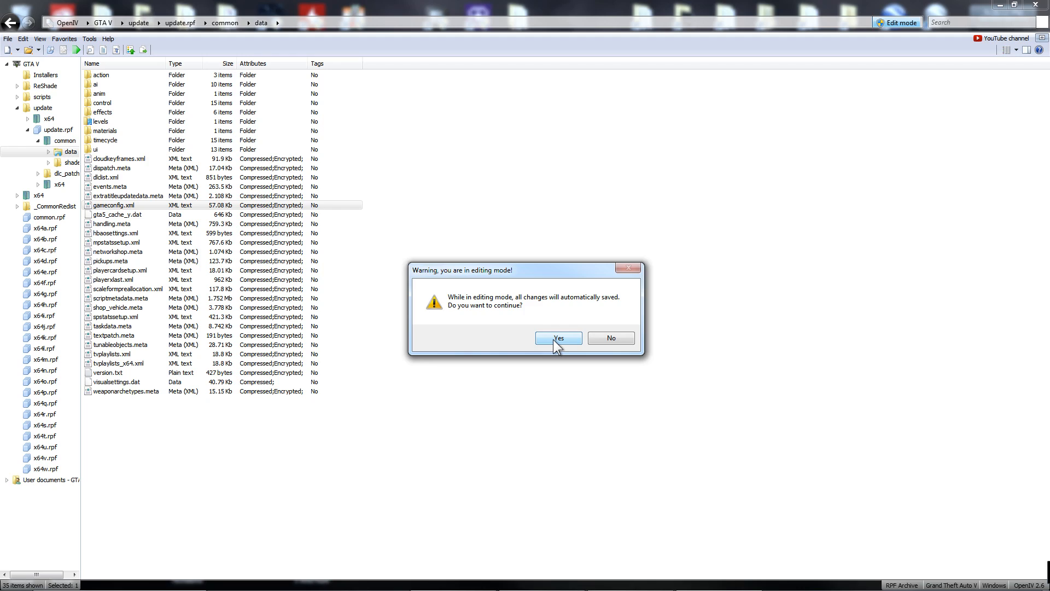
{"action": "left_click", "coordinate": [558, 337]}
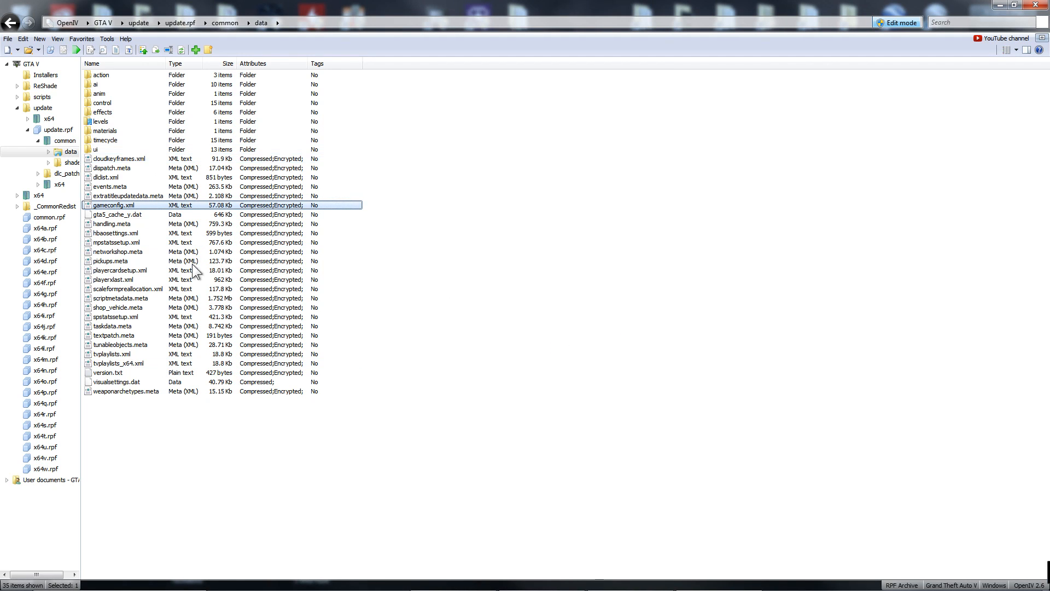
{"action": "mouse_move", "coordinate": [266, 326]}
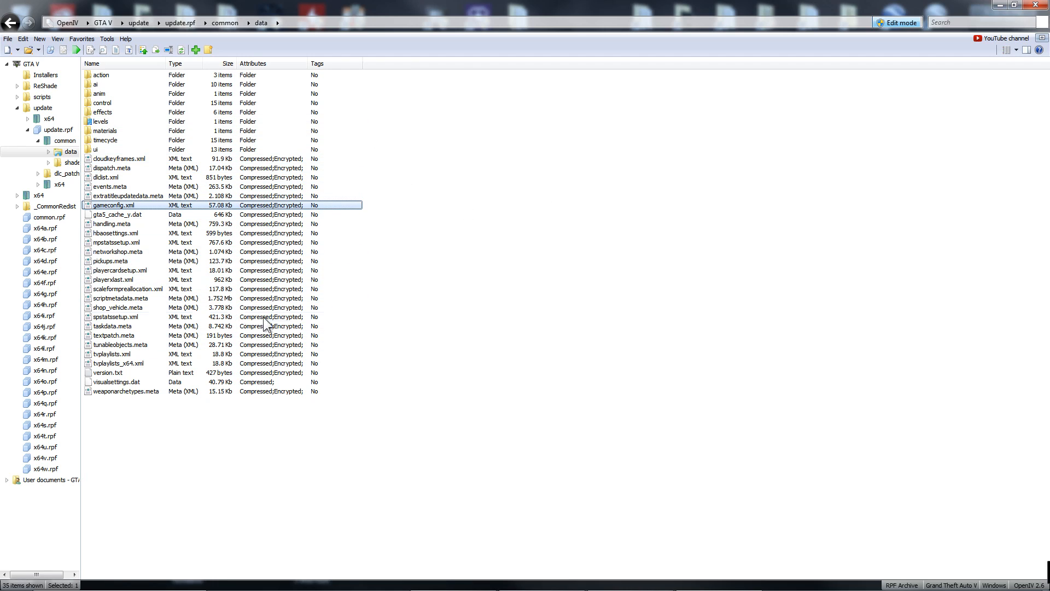
{"action": "mouse_move", "coordinate": [479, 237]}
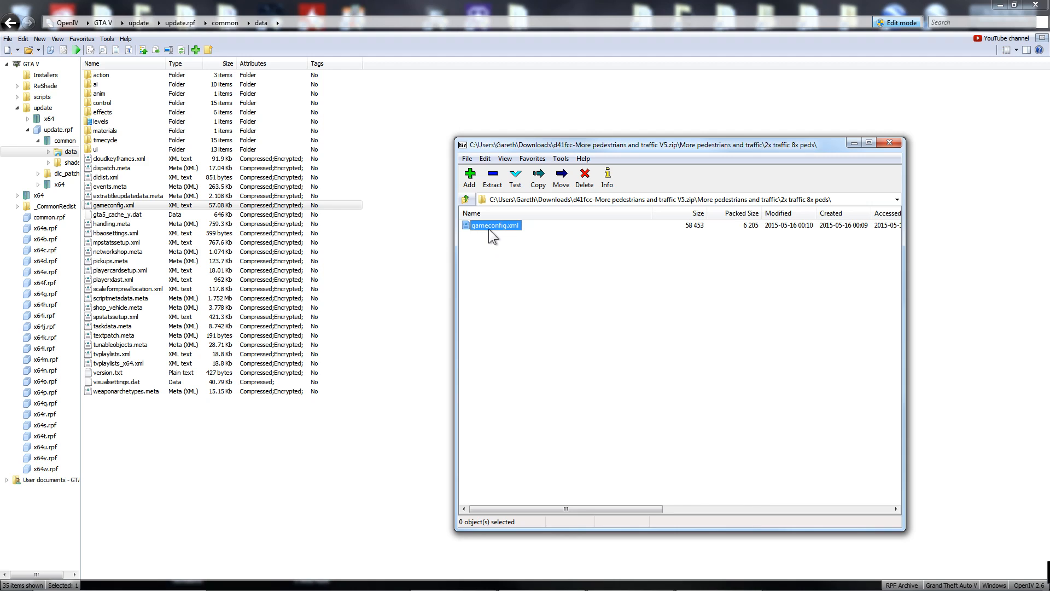
- Drag the mod's gameconfig.xml from 7-Zip into update.rpf's common\data, replacing the original
{"action": "left_click_drag", "start_coordinate": [676, 144], "coordinate": [609, 130]}
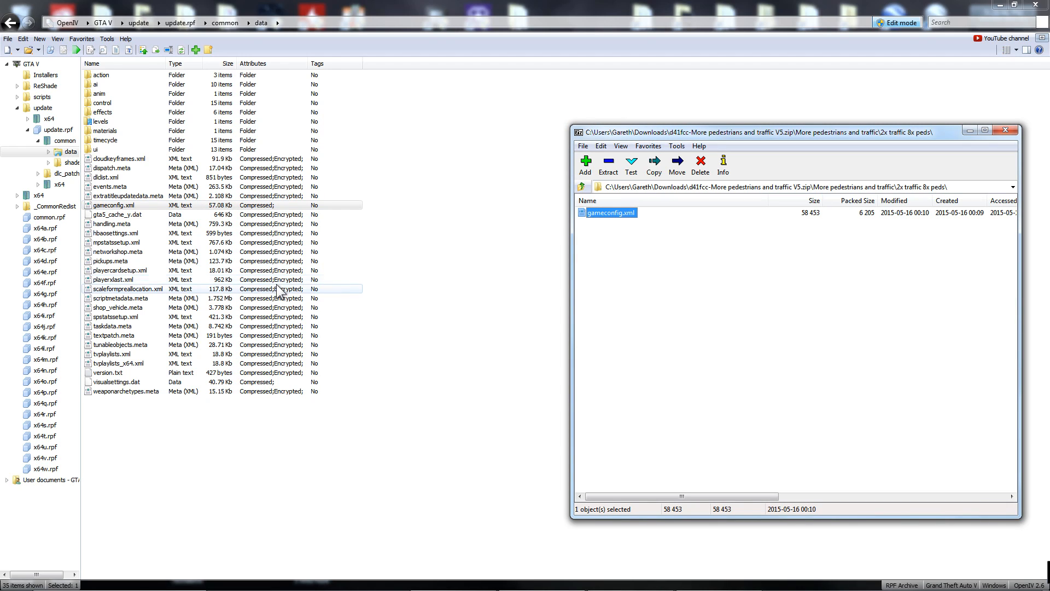
{"action": "left_click", "coordinate": [113, 205]}
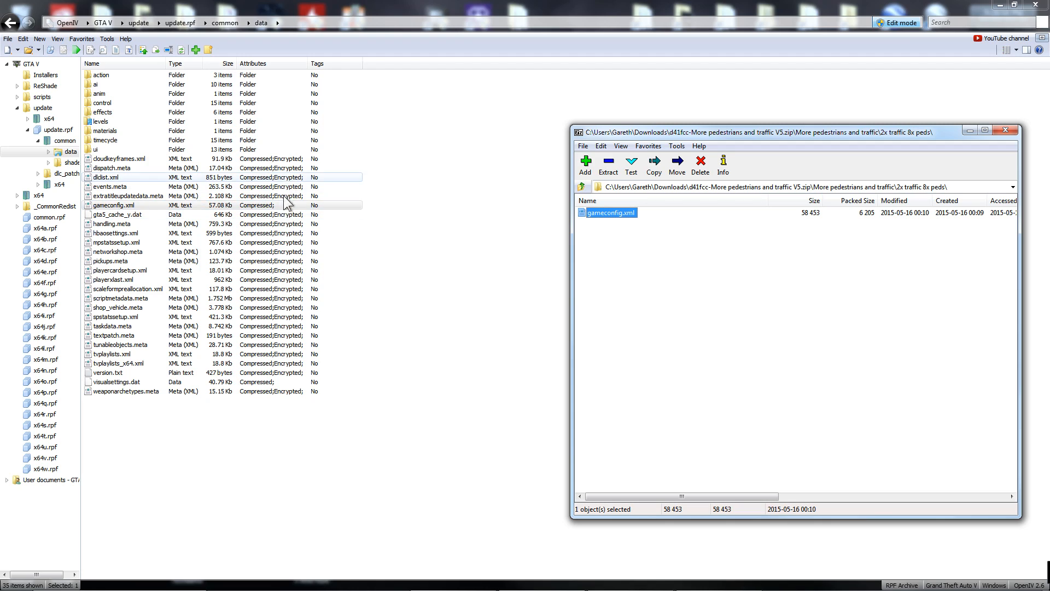
{"action": "left_click", "coordinate": [113, 205]}
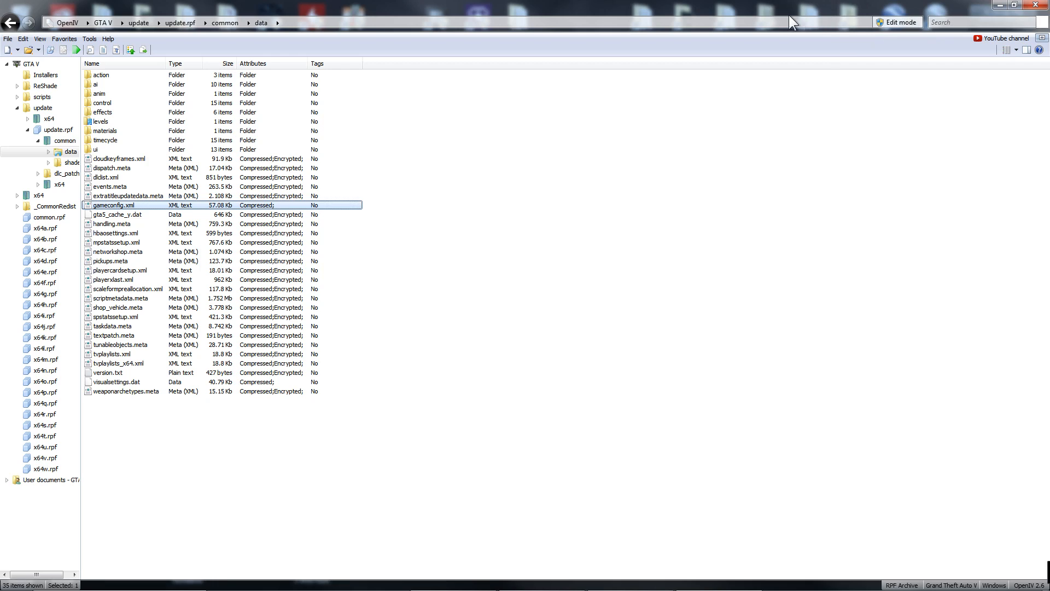
{"action": "mouse_move", "coordinate": [904, 90]}
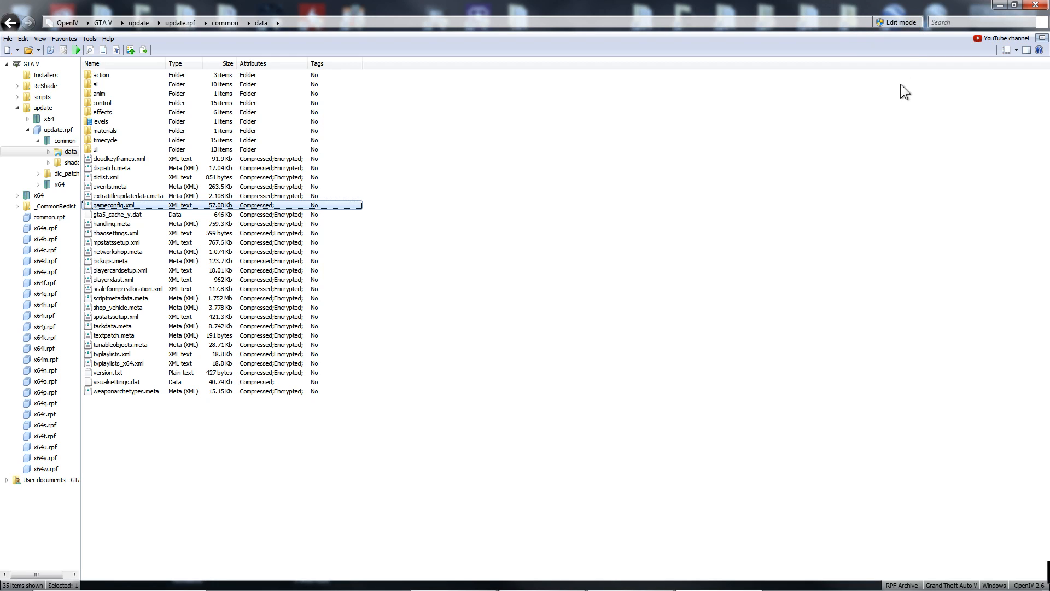
- Reconfirm edit mode, move up to update.rpf's top level, and return to Opera
{"action": "left_click", "coordinate": [898, 22]}
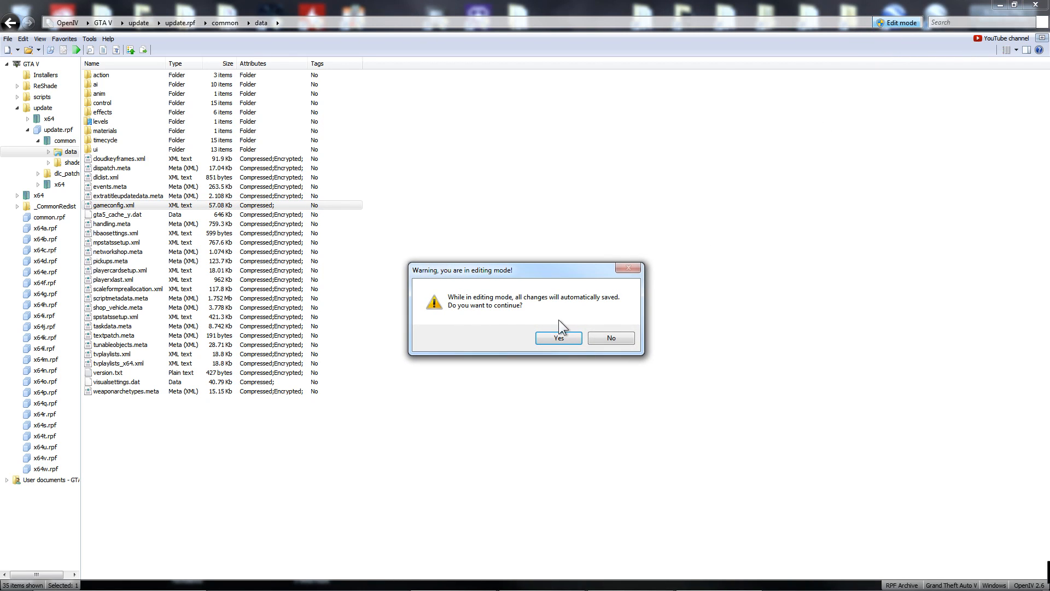
{"action": "left_click", "coordinate": [558, 338]}
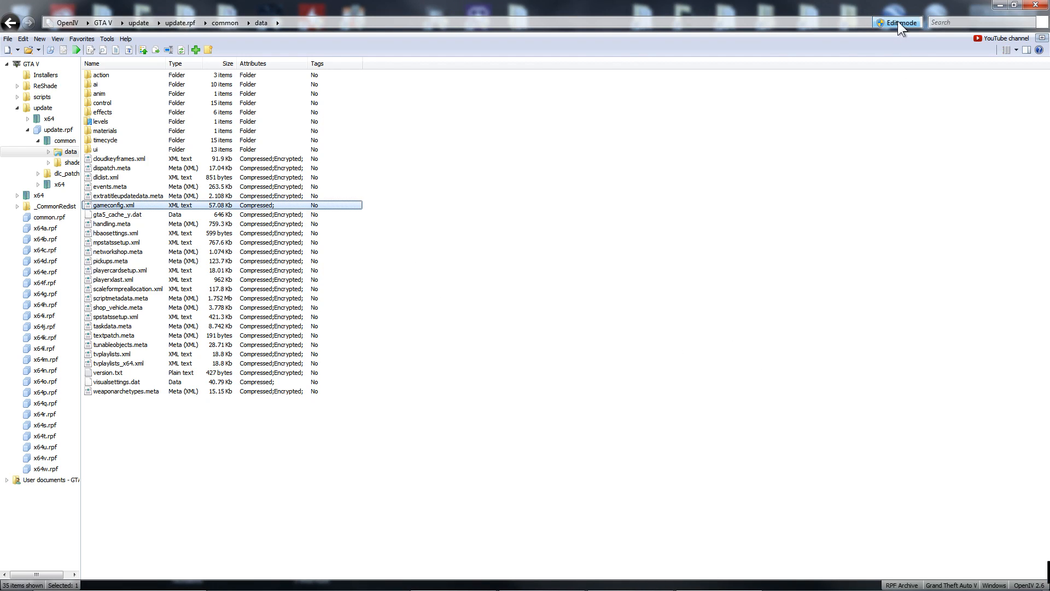
{"action": "left_click", "coordinate": [898, 22]}
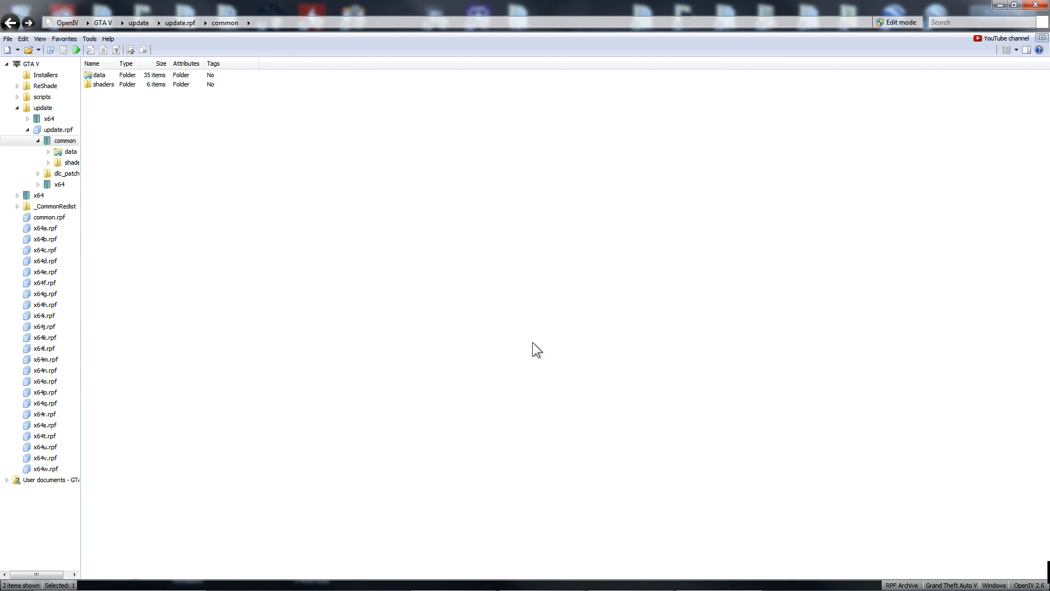
{"action": "left_click", "coordinate": [180, 22]}
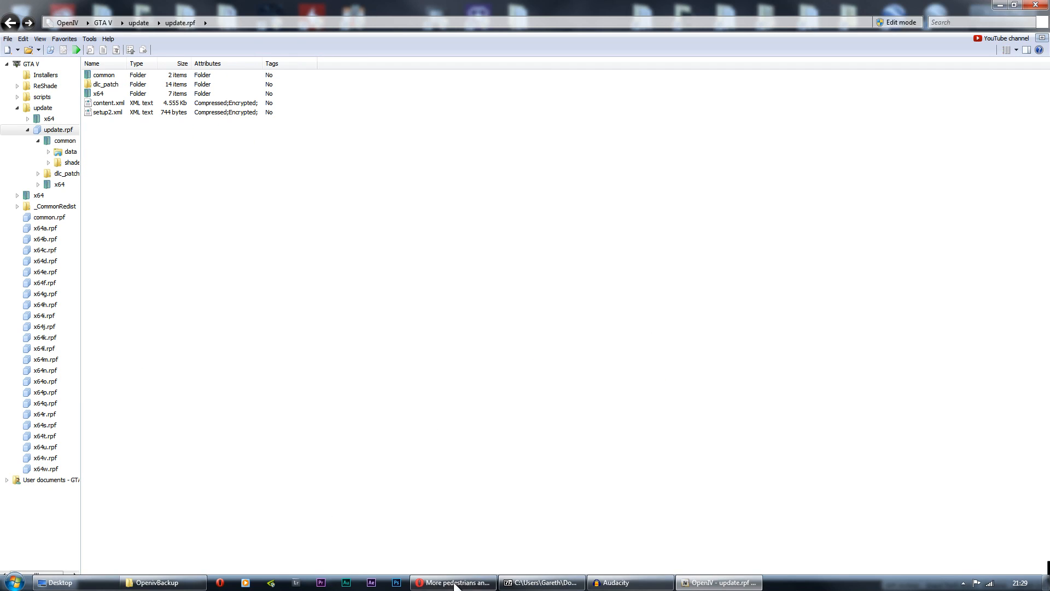
{"action": "left_click", "coordinate": [452, 581]}
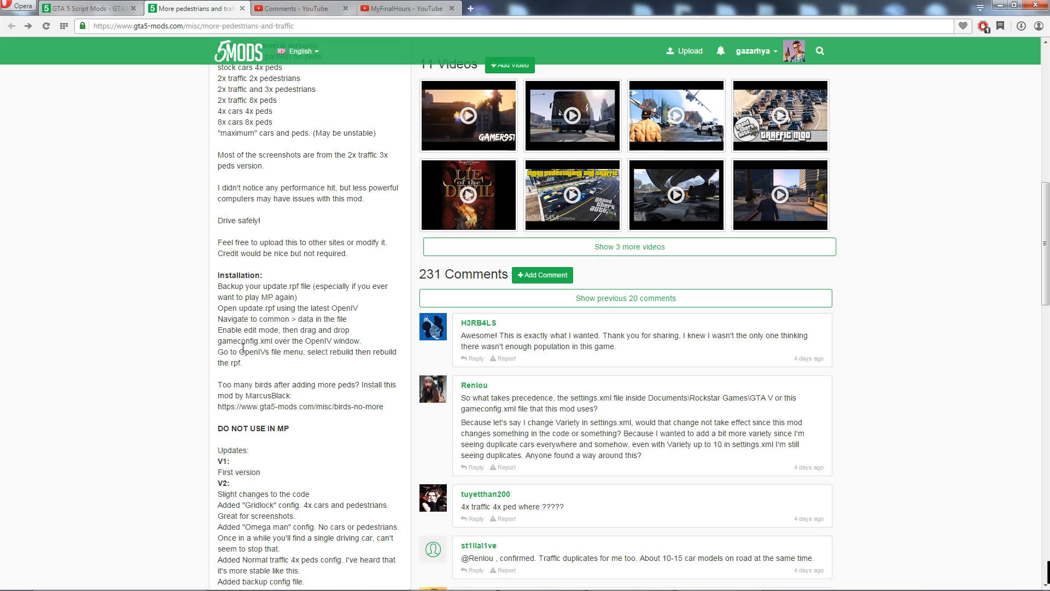
{"action": "mouse_move", "coordinate": [260, 371]}
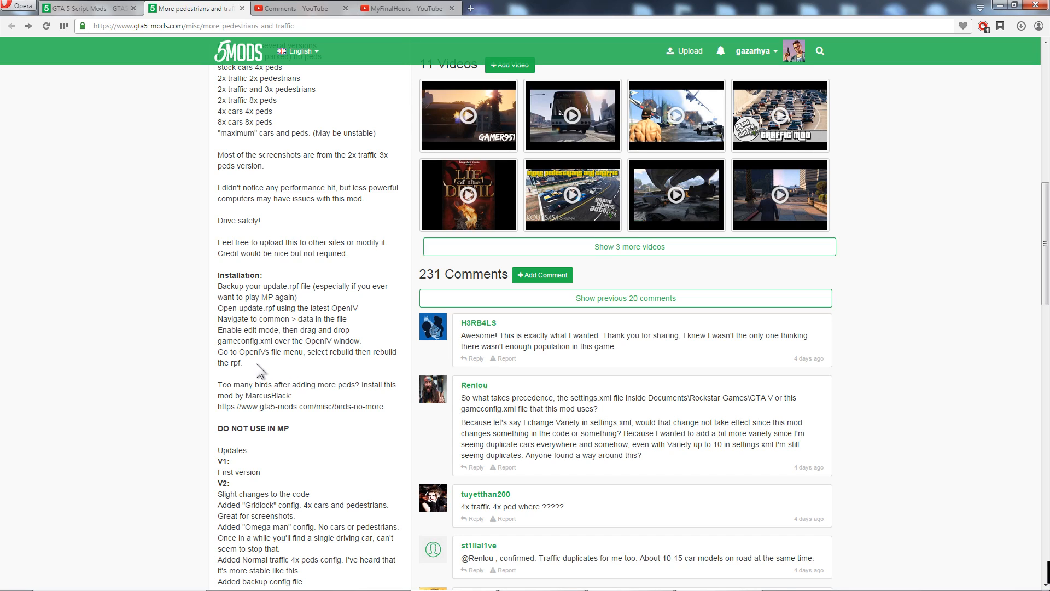
{"action": "mouse_move", "coordinate": [391, 355]}
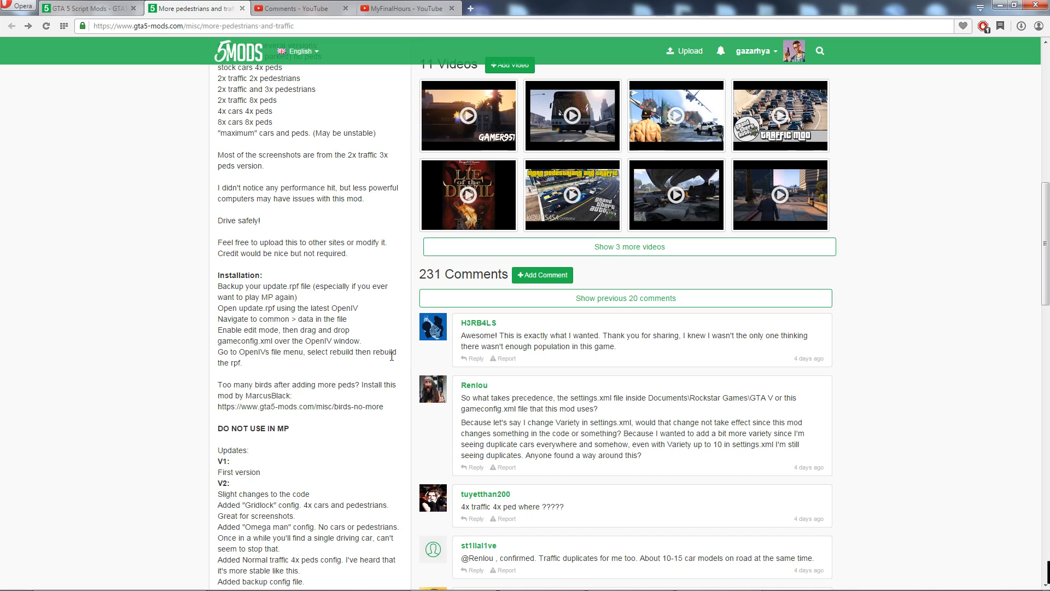
{"action": "mouse_move", "coordinate": [484, 361]}
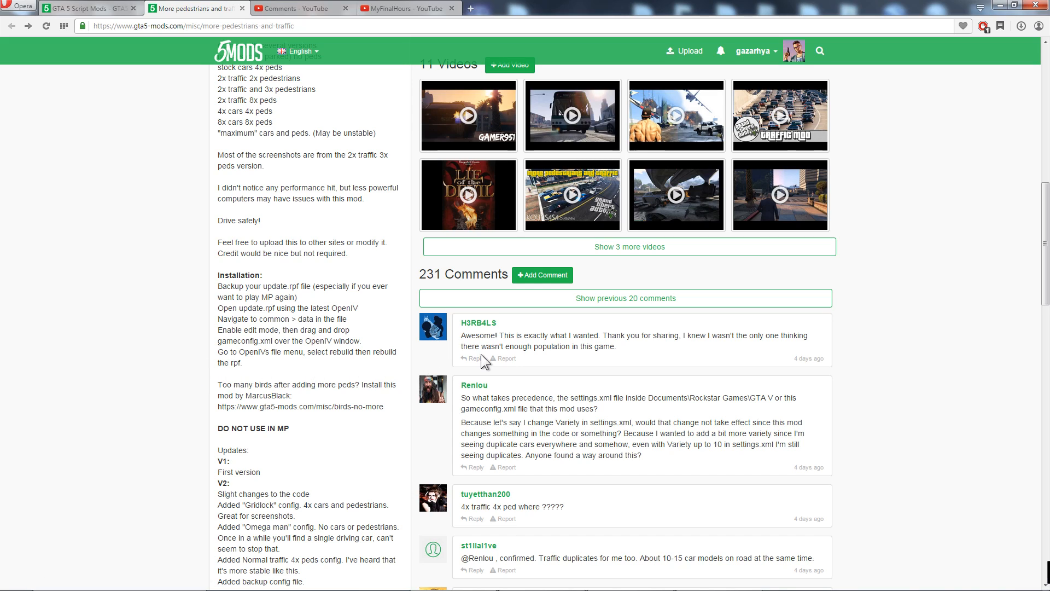
{"action": "mouse_move", "coordinate": [971, 13]}
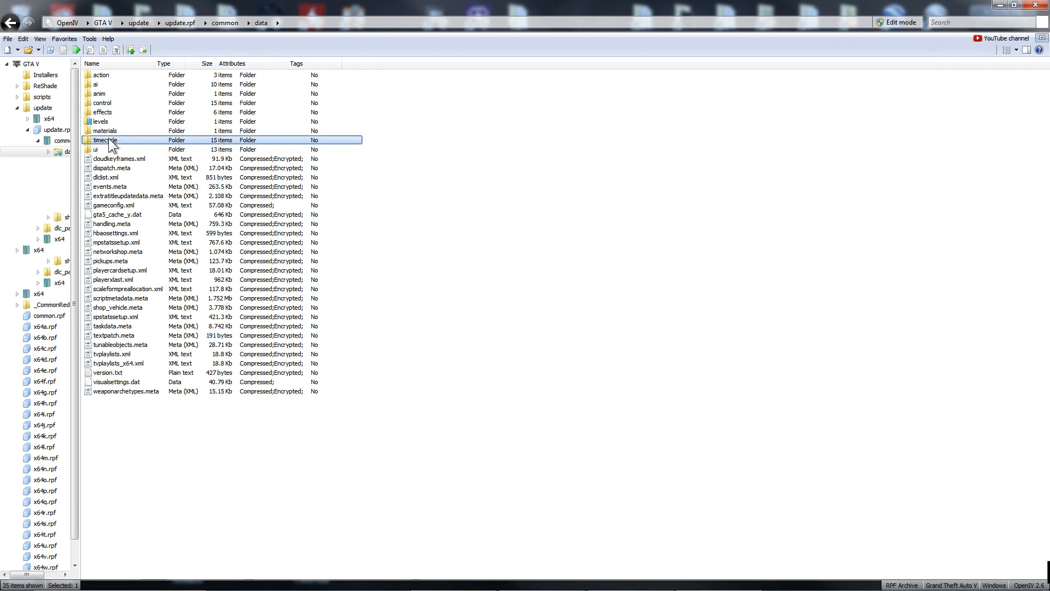
- Open the timecycle folder inside update.rpf's common\data to view its weather XML files
{"action": "double_click", "coordinate": [105, 139]}
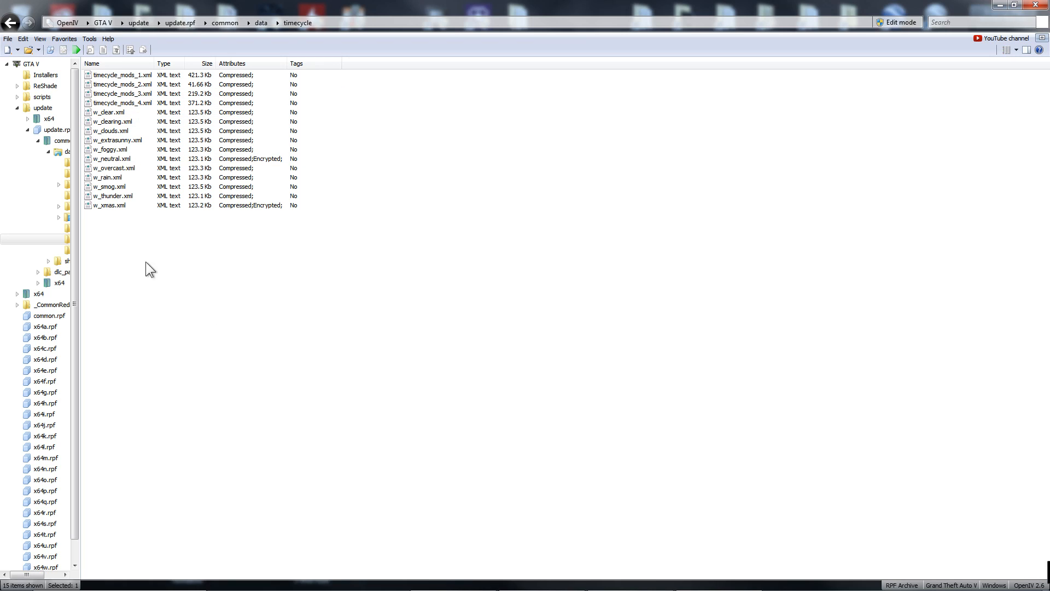
{"action": "mouse_move", "coordinate": [260, 252]}
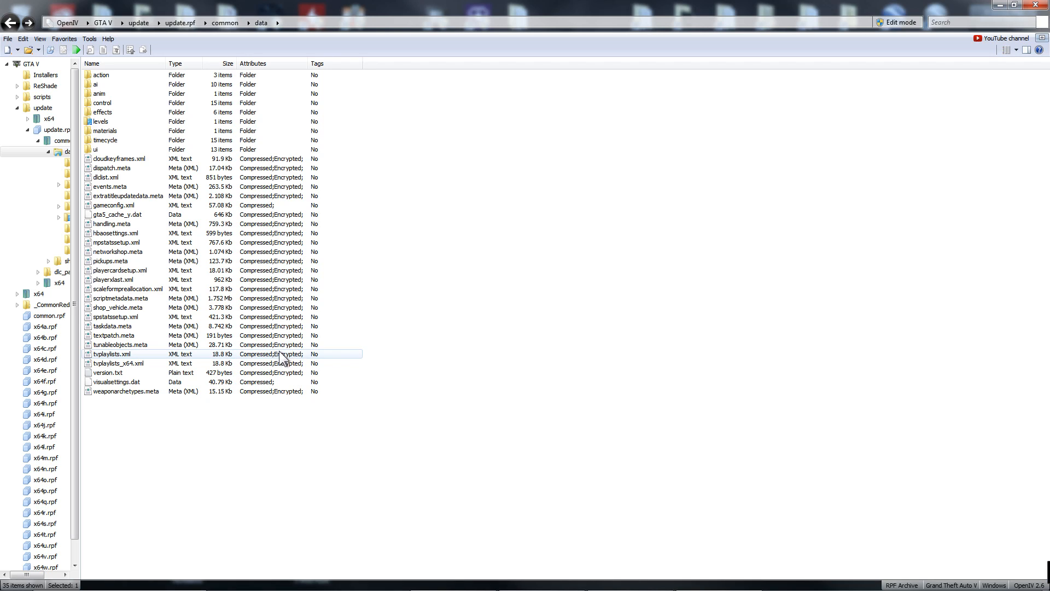
{"action": "mouse_move", "coordinate": [305, 360]}
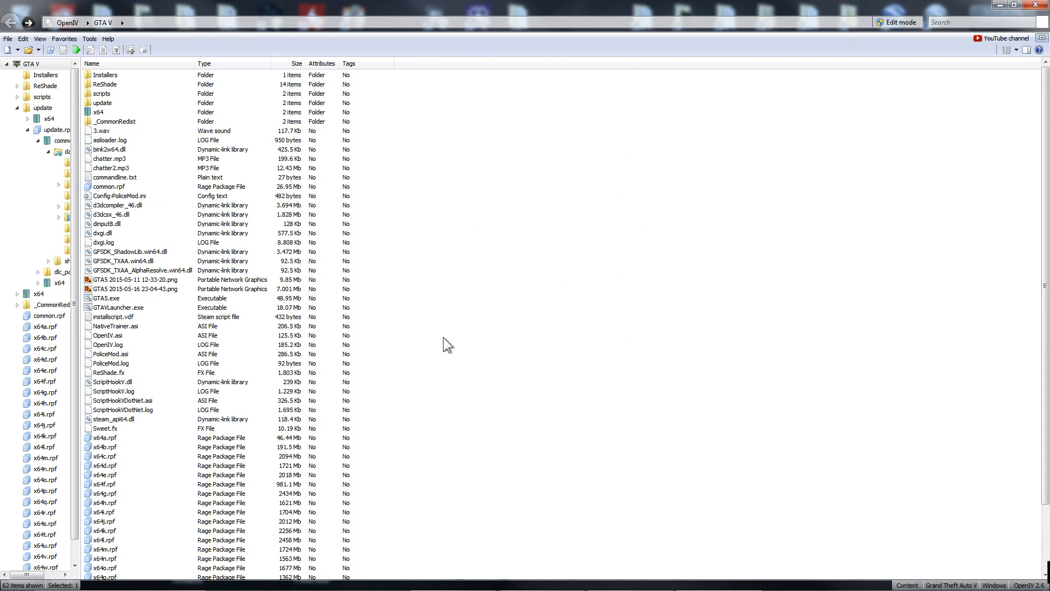
{"action": "mouse_move", "coordinate": [432, 338]}
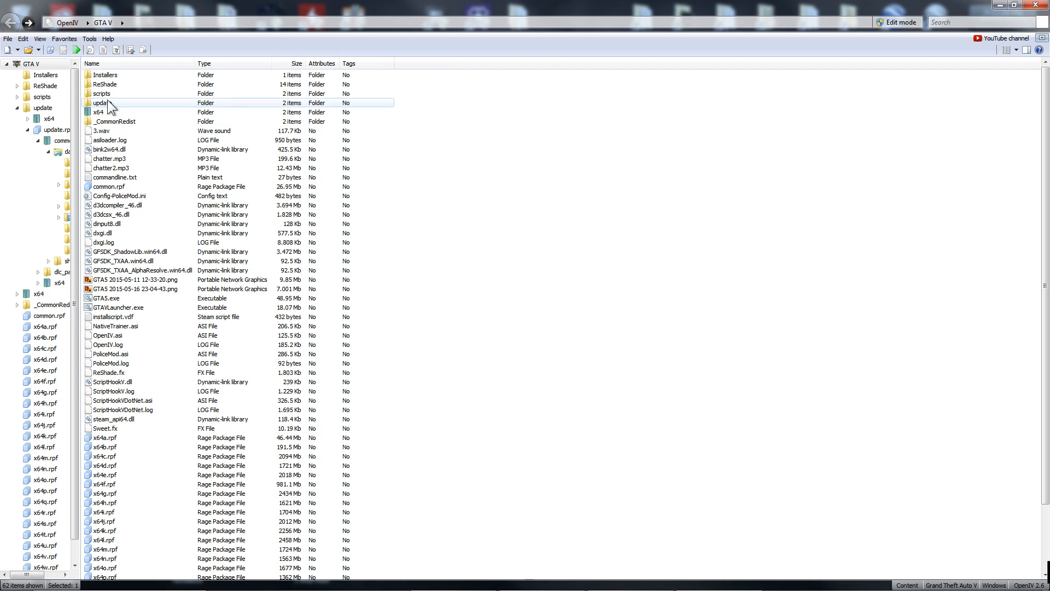
- Reopen update.rpf from the GTA V update folder to reach common\data and gameconfig.xml
{"action": "double_click", "coordinate": [101, 102]}
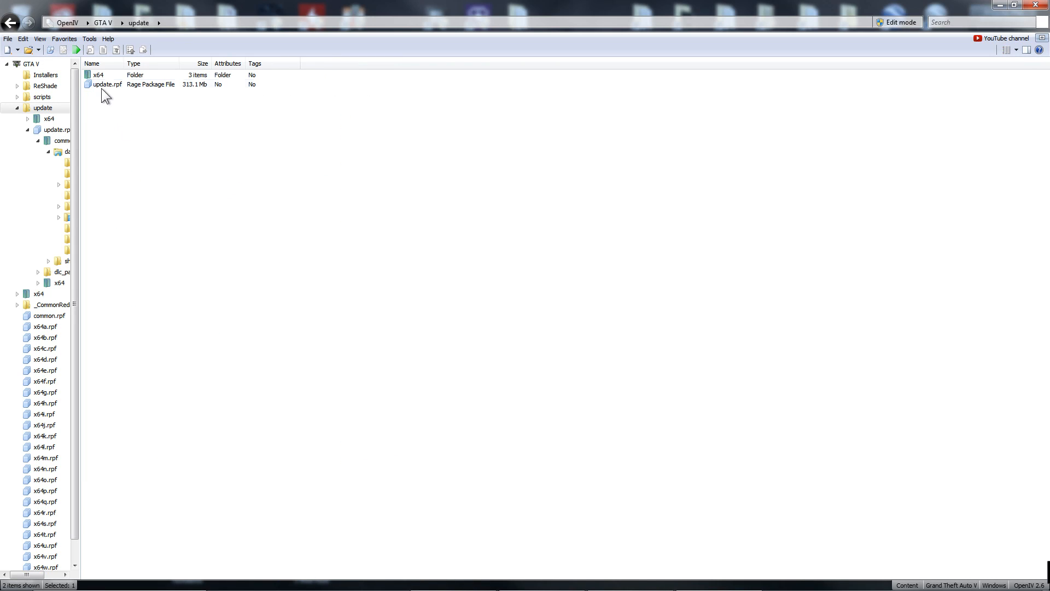
{"action": "left_click", "coordinate": [107, 84]}
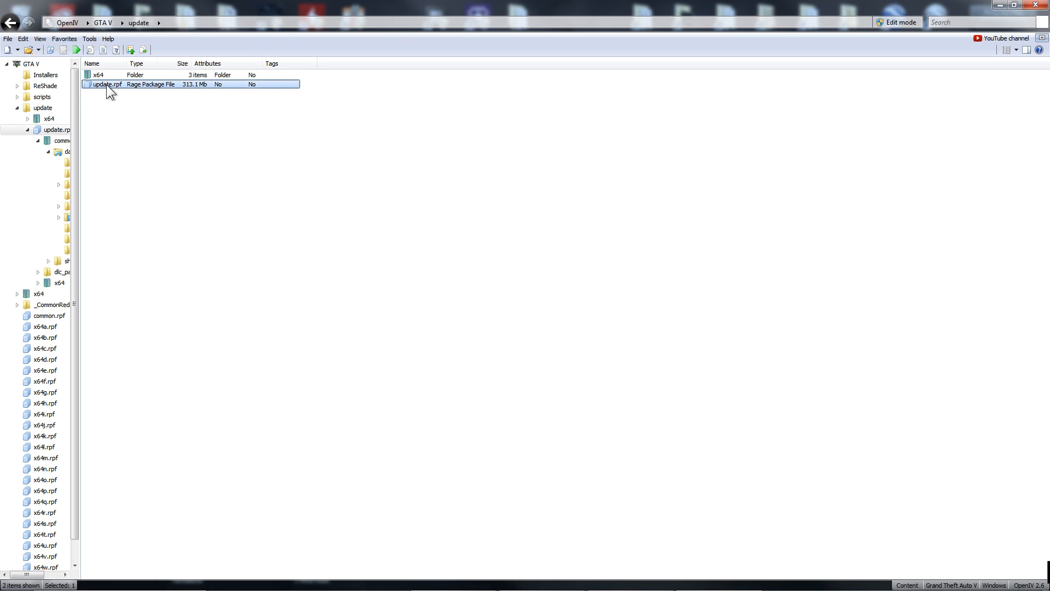
{"action": "double_click", "coordinate": [104, 83]}
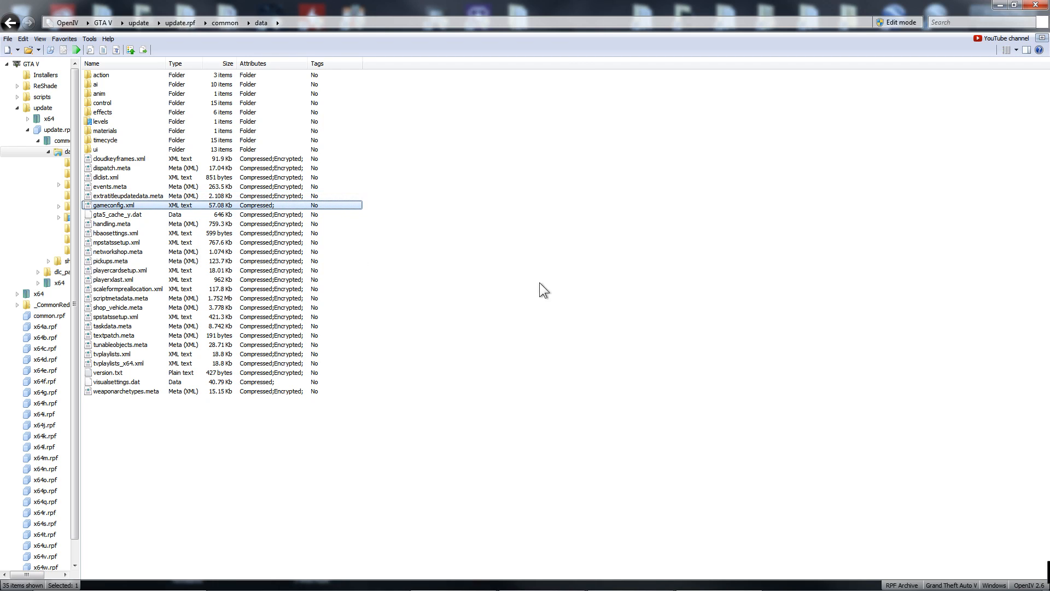
{"action": "mouse_move", "coordinate": [230, 216]}
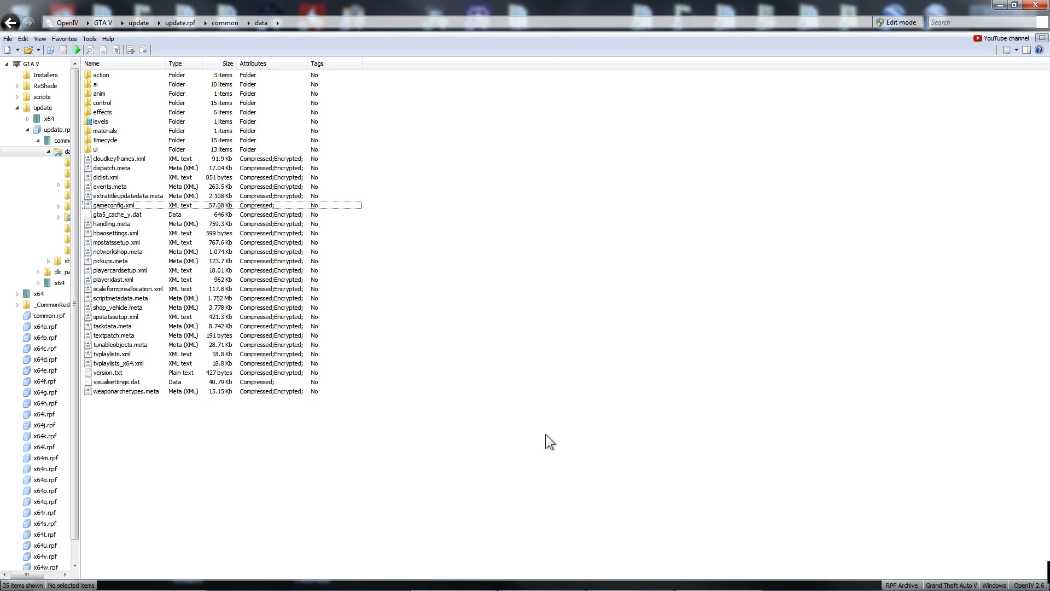
{"action": "mouse_move", "coordinate": [642, 405]}
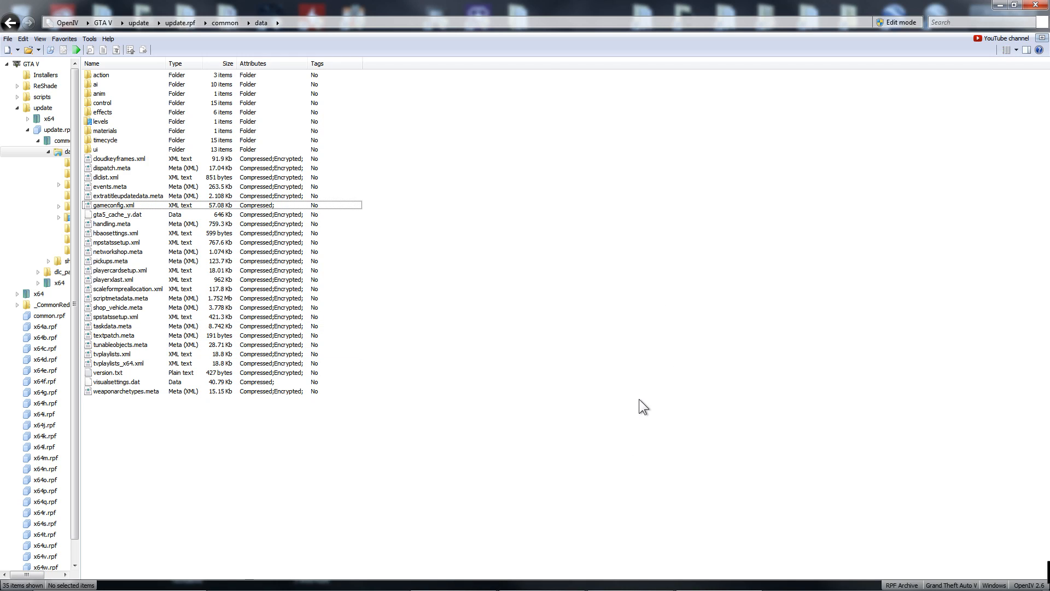
{"action": "mouse_move", "coordinate": [803, 234]}
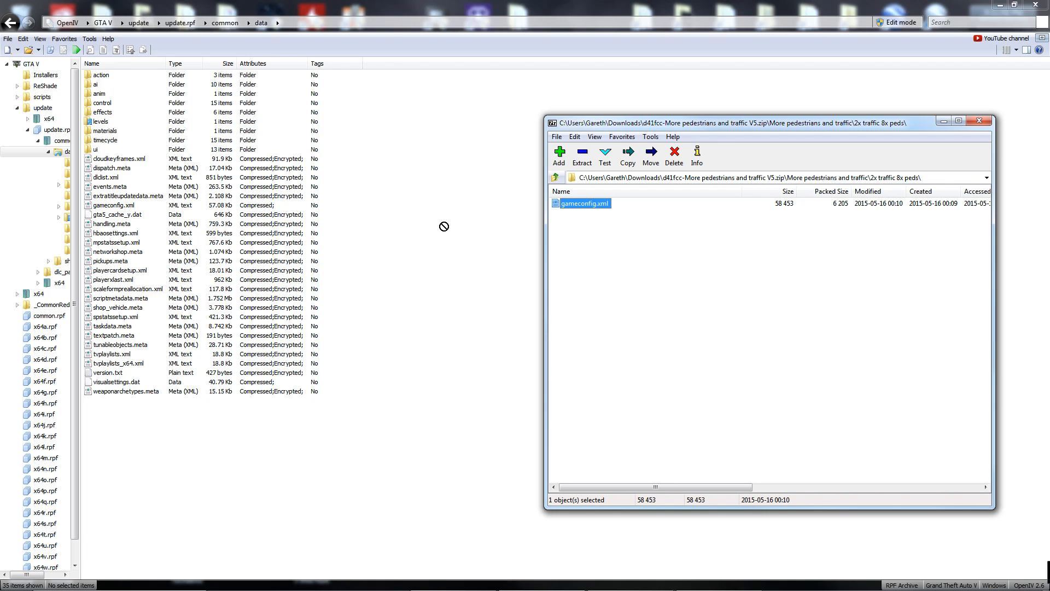
{"action": "mouse_move", "coordinate": [661, 173]}
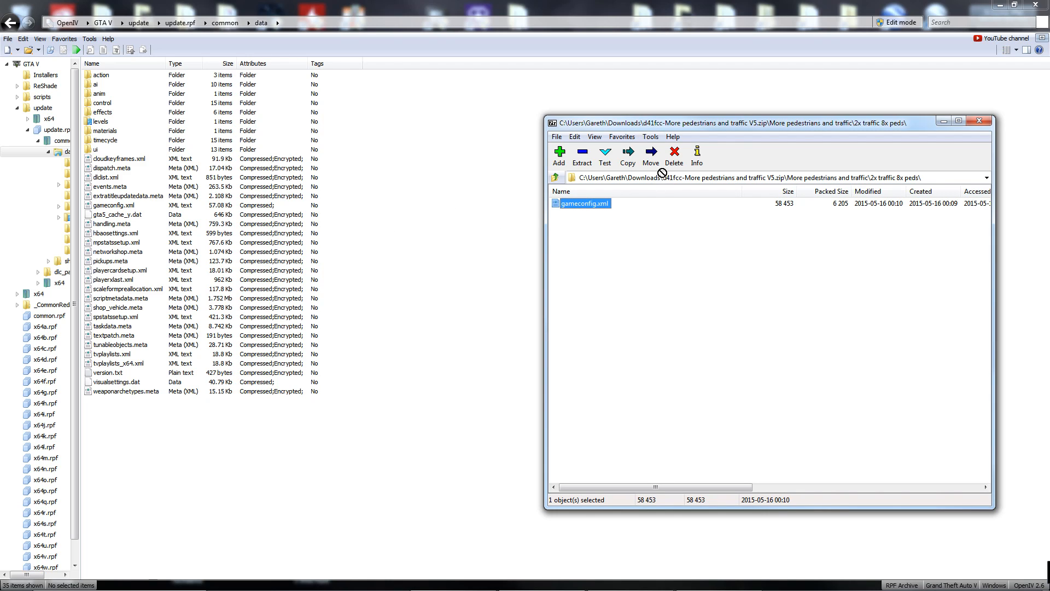